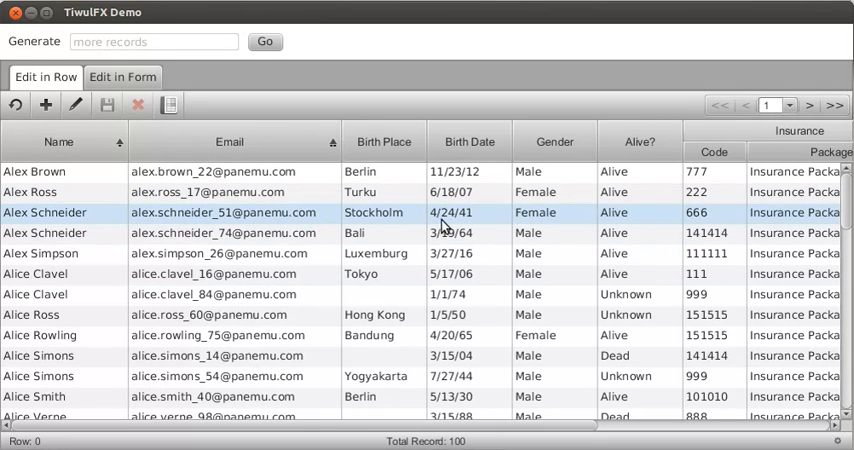
Sort the person table by the Name column in ascending order, checking the next page along the way.
left_click(200, 294)
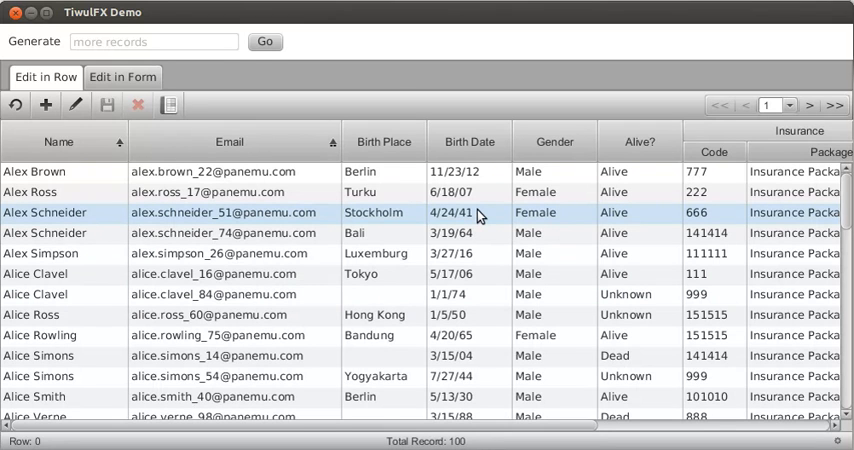
mouse_move(492, 214)
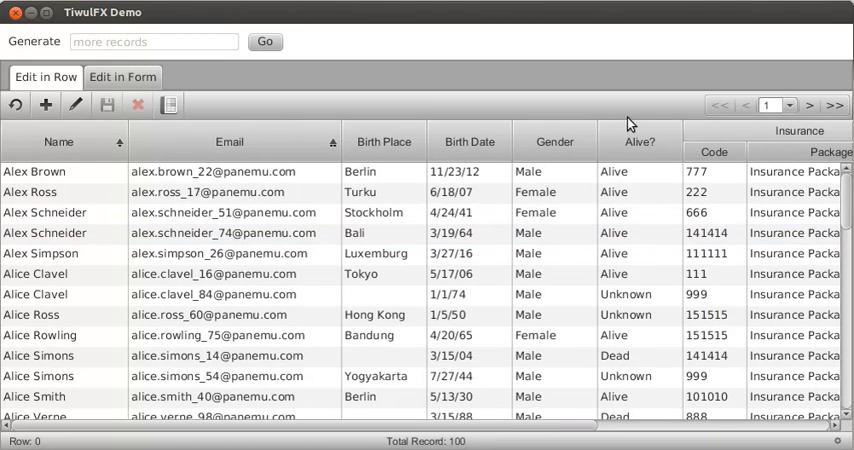
left_click(58, 140)
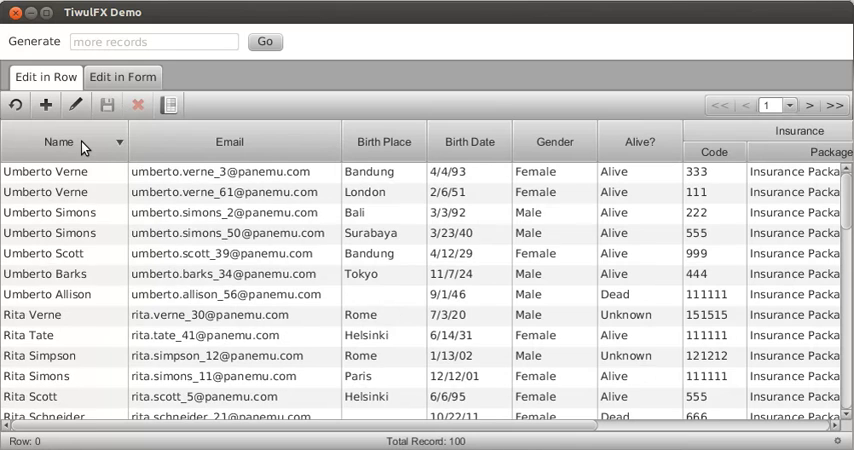
left_click(810, 104)
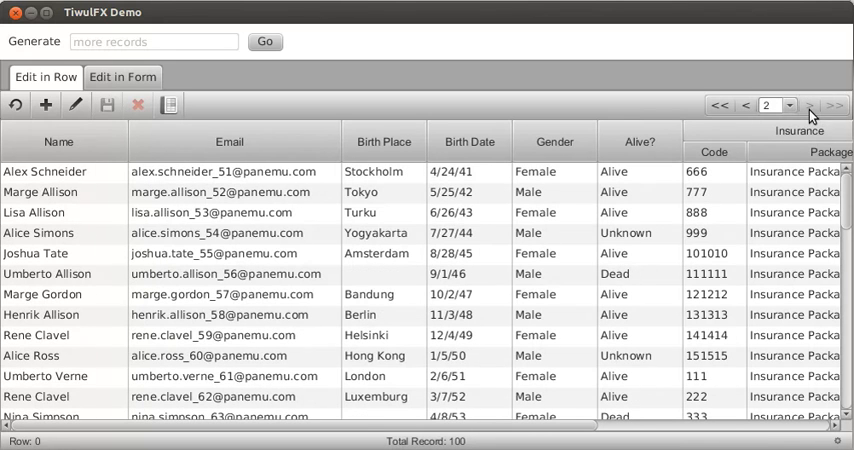
left_click(746, 104)
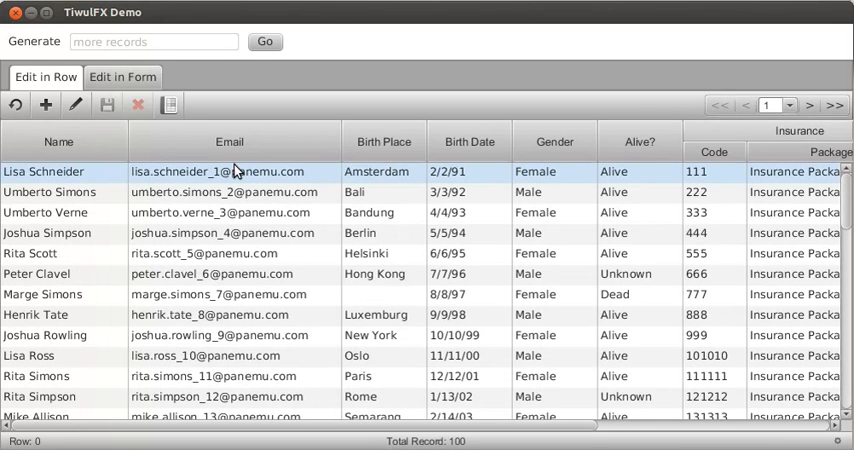
left_click(58, 140)
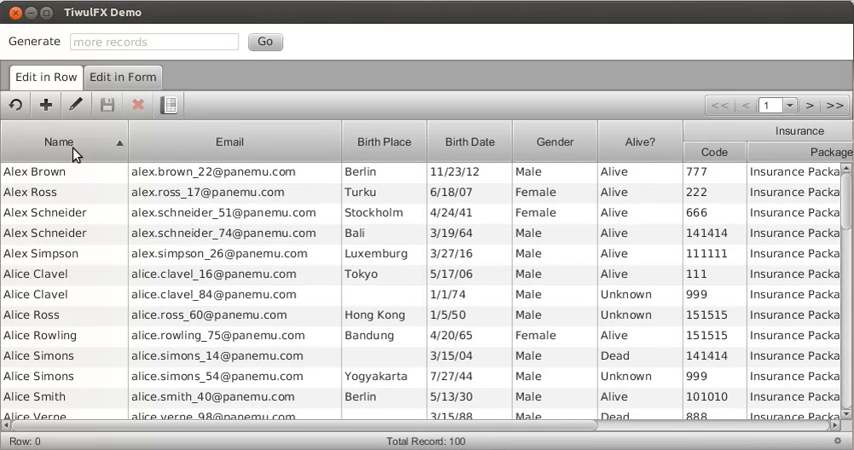
mouse_move(258, 156)
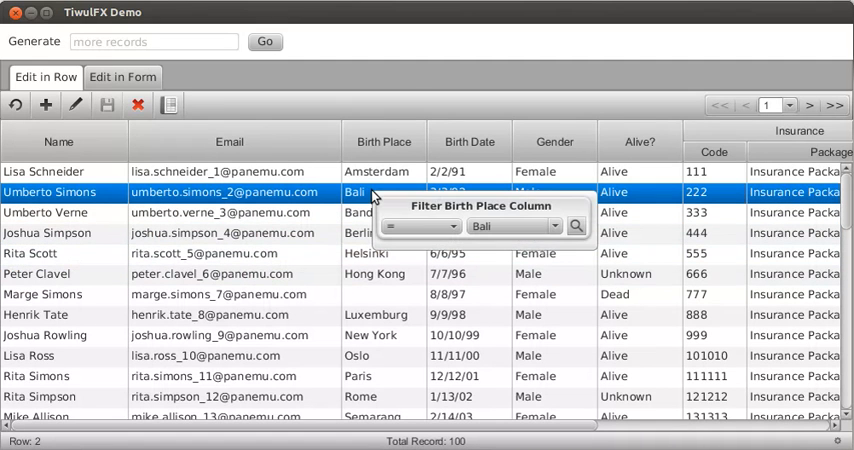
Filter Birth Place to '=' Bali and Email with a 'contains' match.
left_click(420, 224)
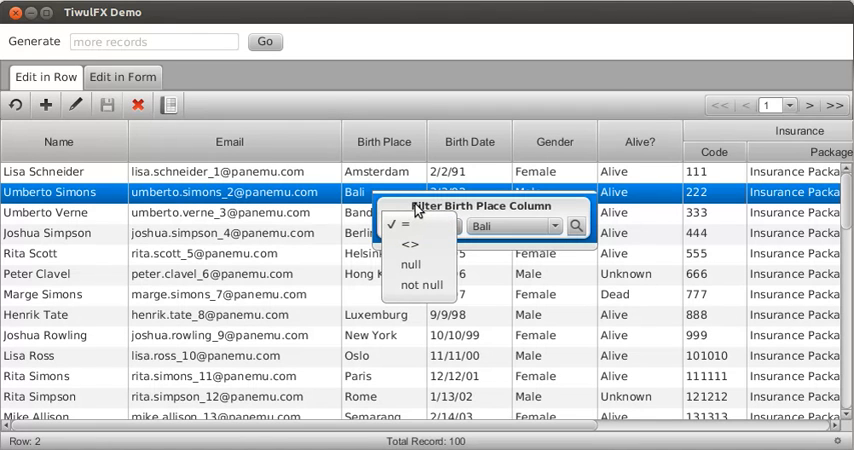
left_click(418, 224)
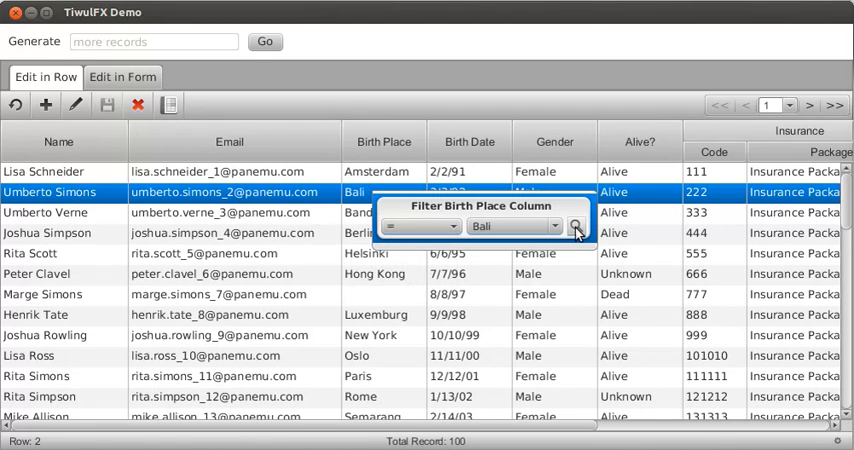
left_click(576, 224)
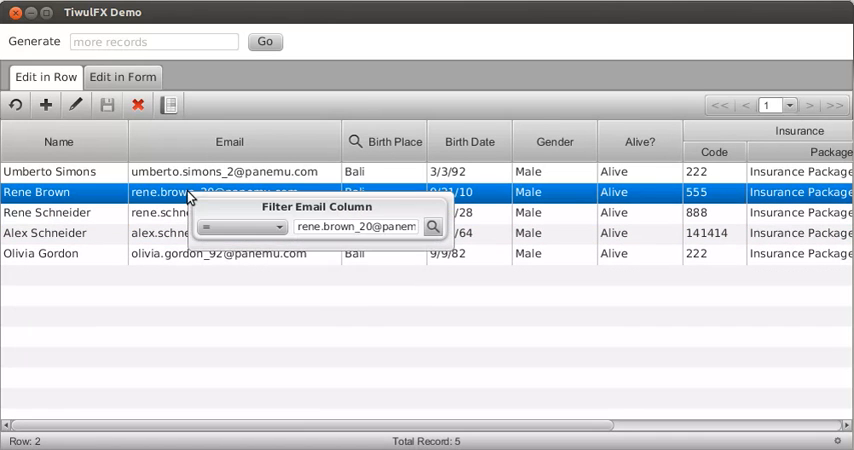
left_click(240, 228)
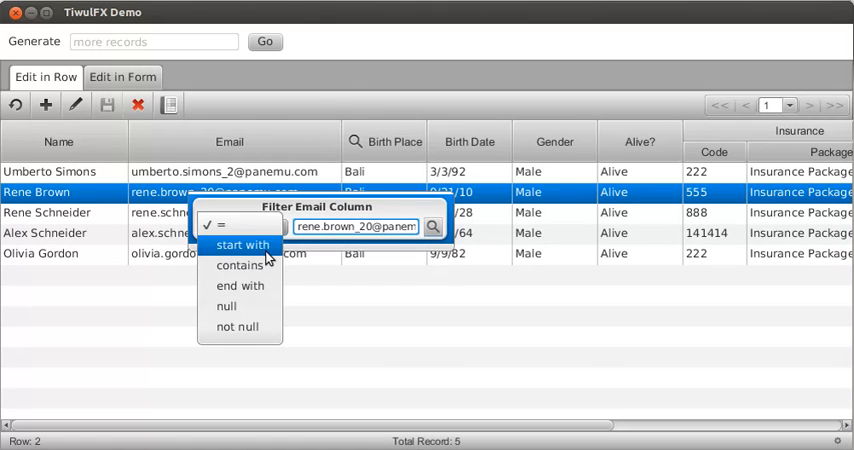
left_click(240, 264)
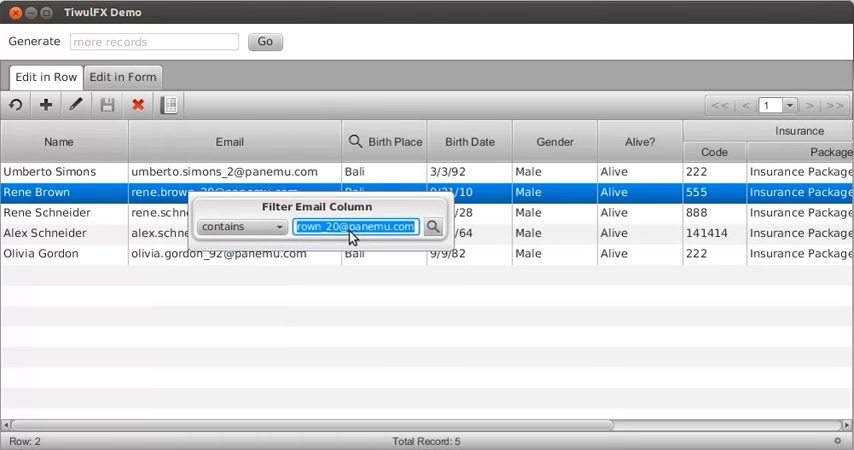
left_click(432, 226)
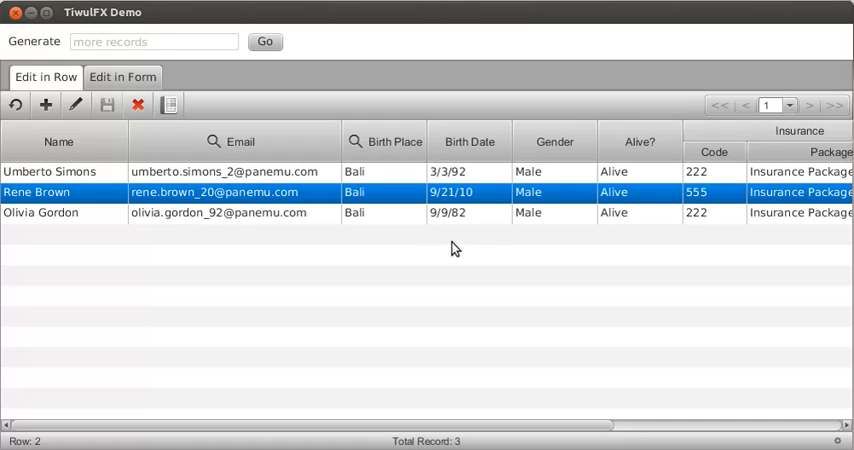
Remove the Birth Place filter, leaving 19 email-matched records.
left_click(356, 140)
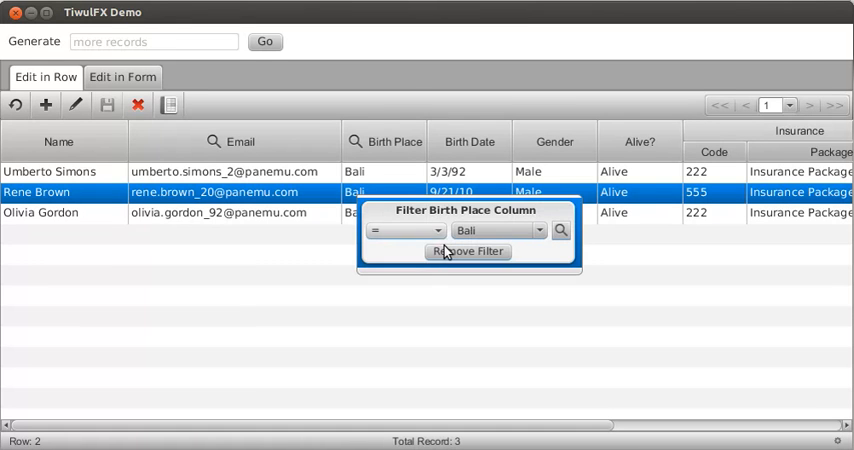
left_click(468, 252)
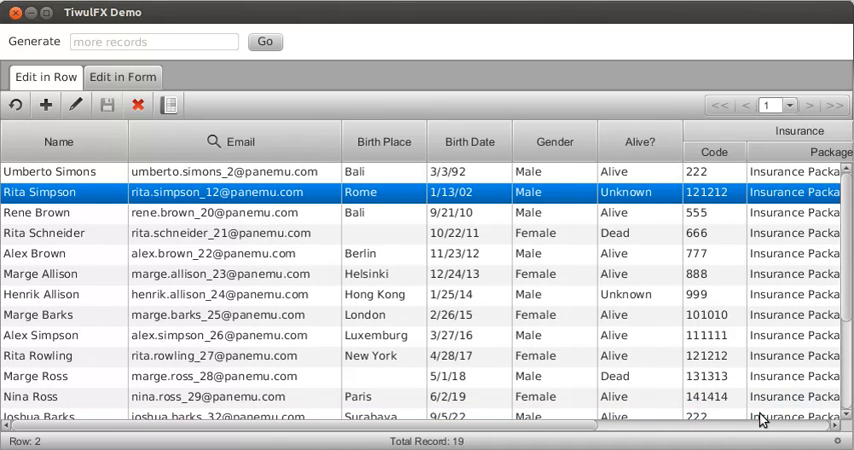
Remove the Email filter to show all 100 records and set Max Record to 100.
left_click(264, 40)
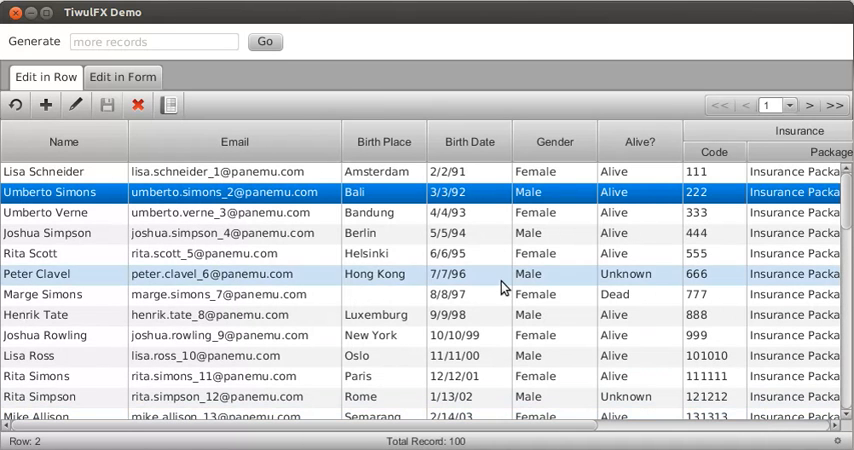
left_click(46, 232)
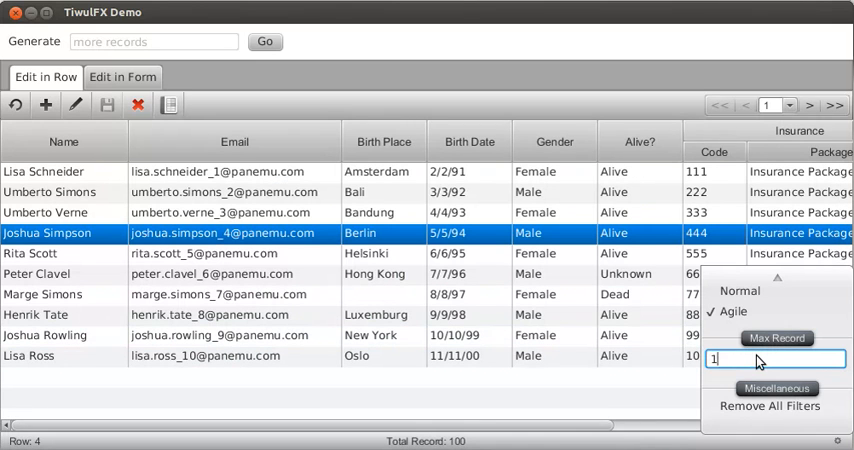
type("100")
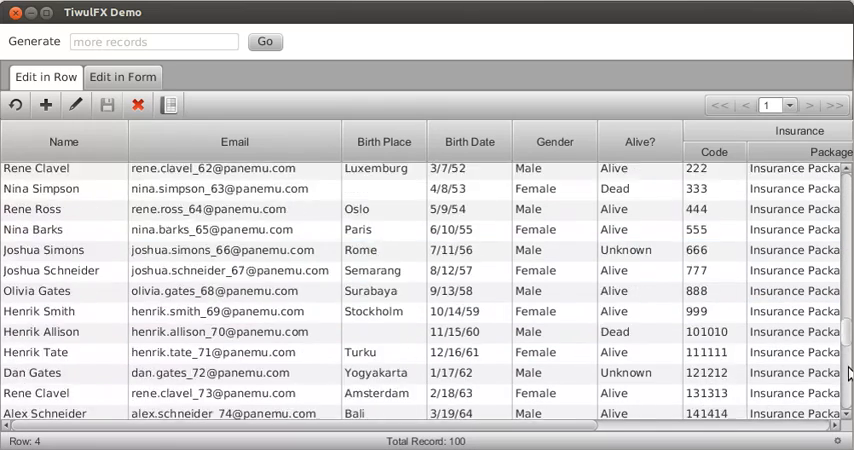
left_click(788, 104)
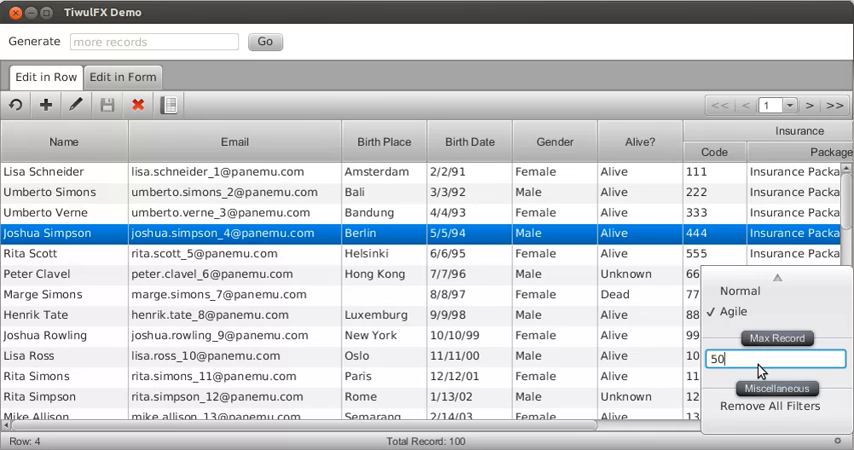
left_click(788, 104)
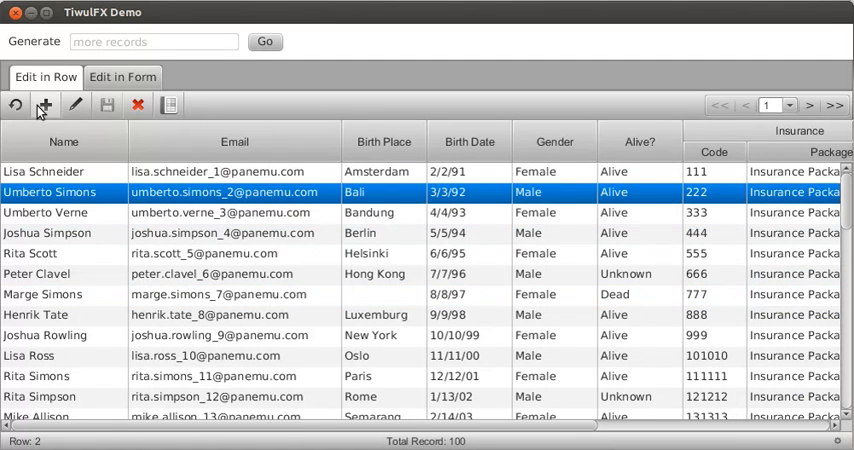
left_click(44, 104)
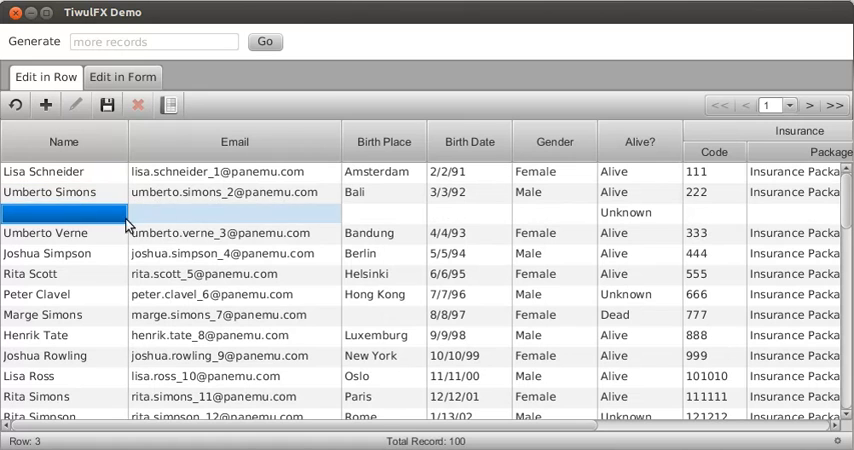
left_click(64, 214)
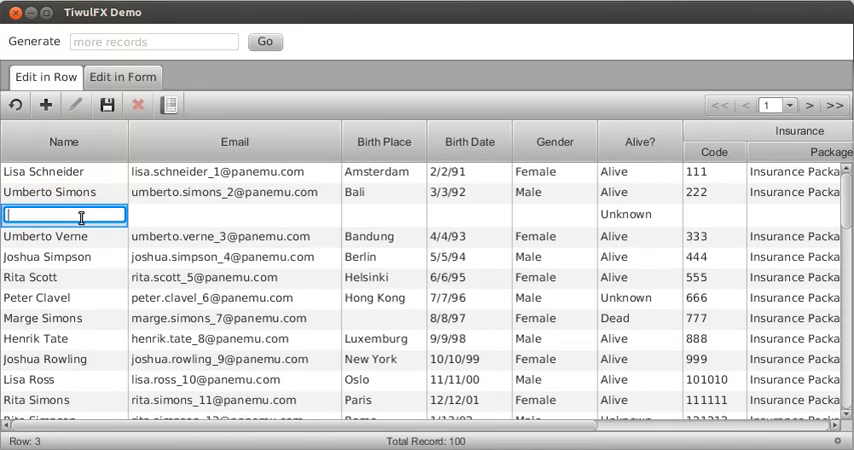
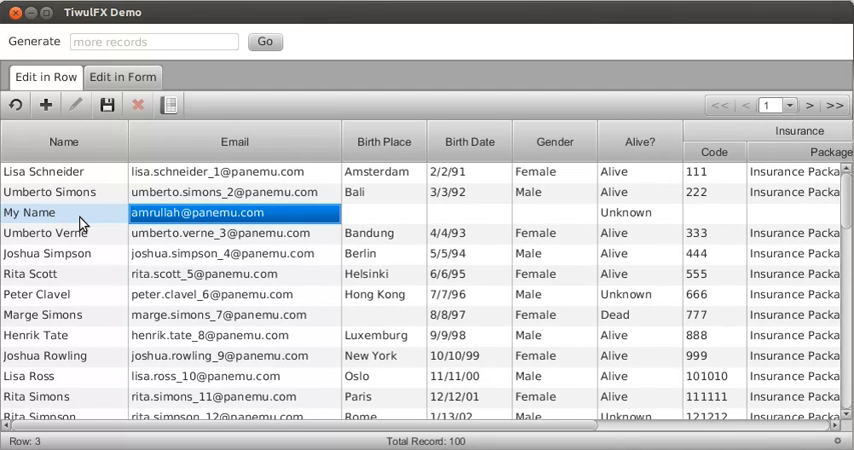
Choose Yogyakarta as the row's birth place and save it as the 101st record.
left_click(384, 214)
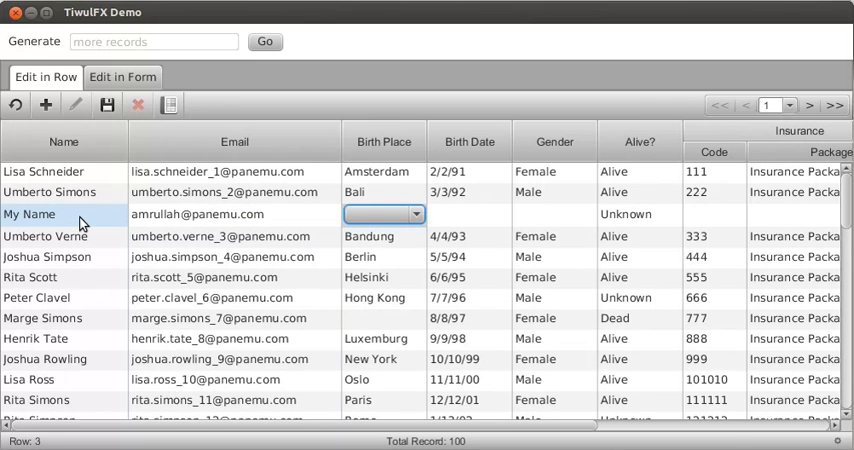
left_click(378, 212)
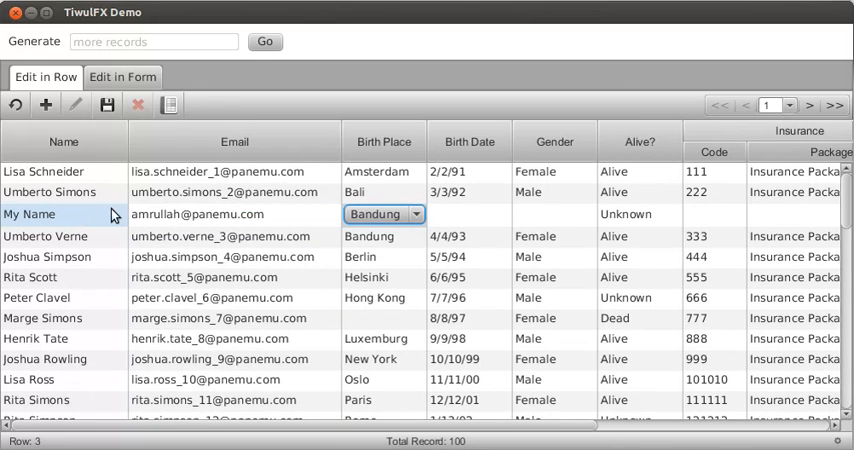
left_click(414, 214)
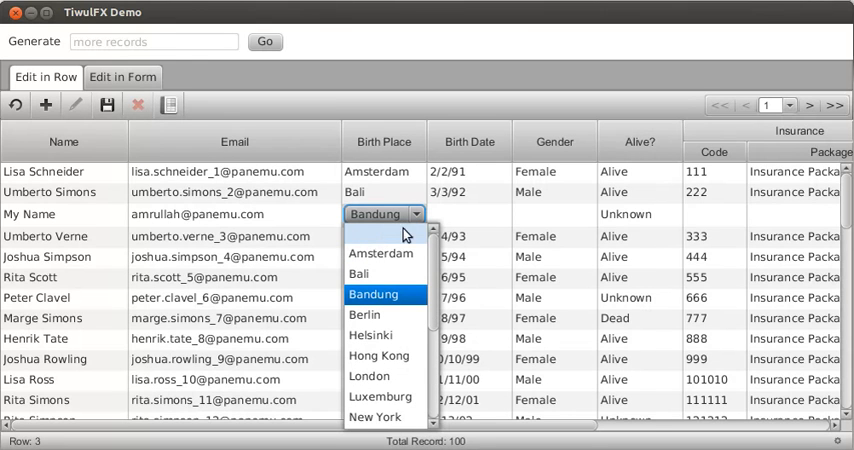
mouse_move(404, 232)
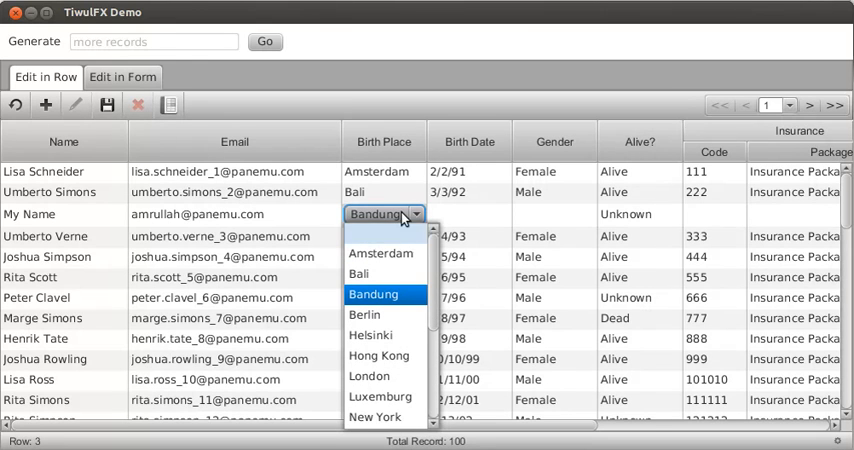
scroll("down", 3)
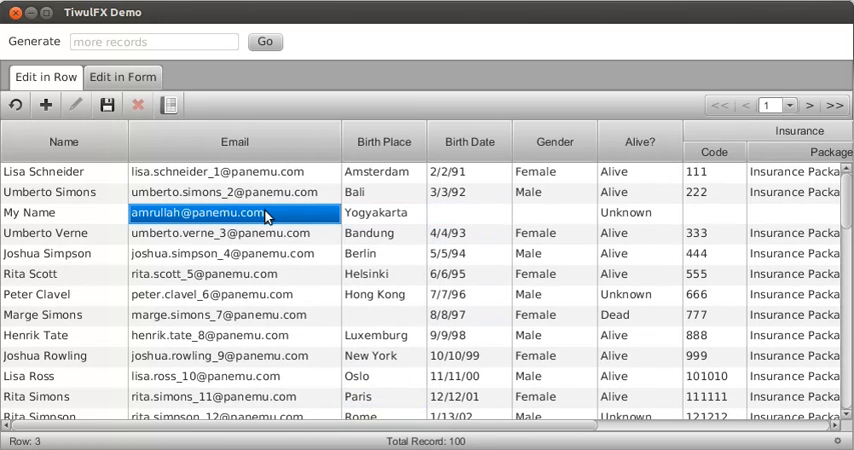
left_click(106, 104)
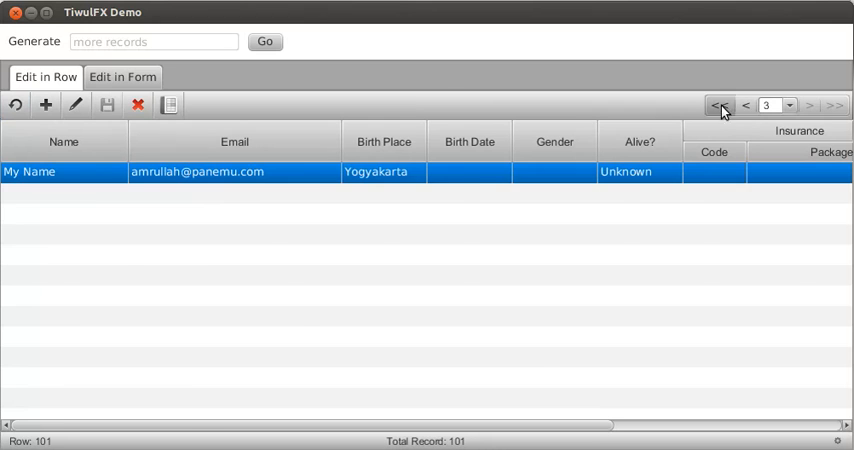
Move between the new row's name, email and gender cells to see required-field validation.
left_click(720, 104)
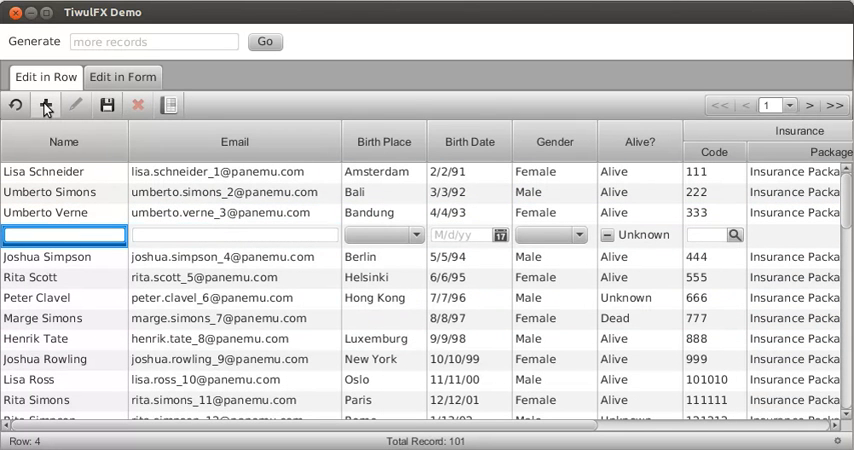
left_click(380, 234)
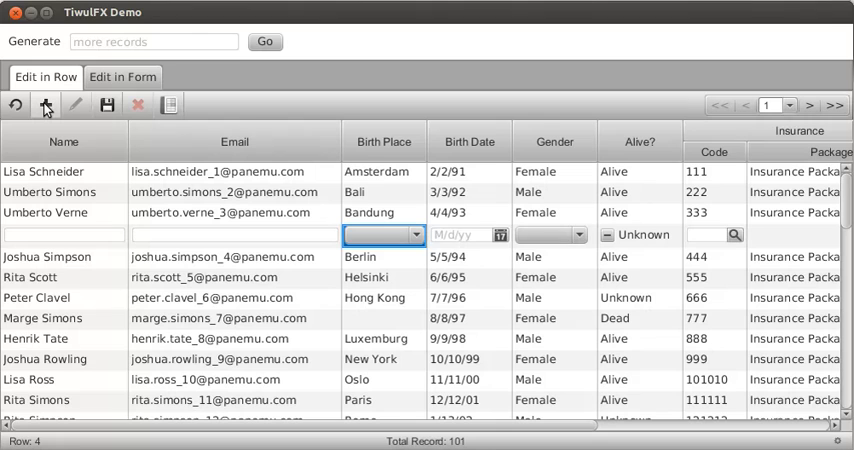
left_click(548, 236)
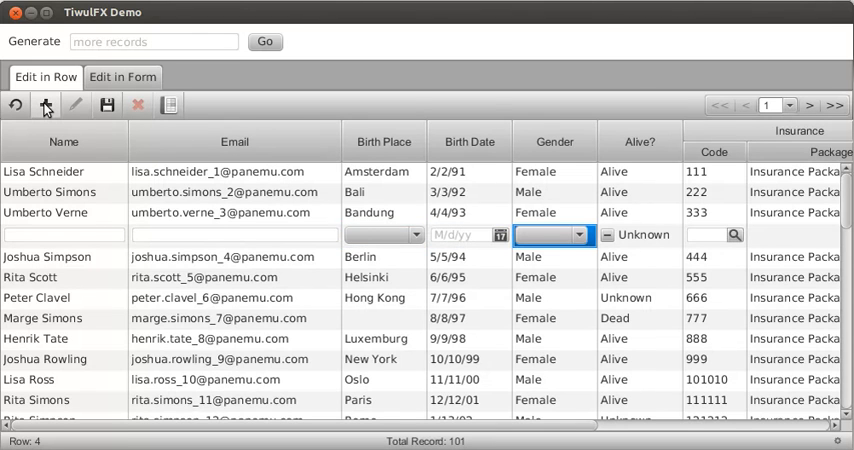
left_click(234, 236)
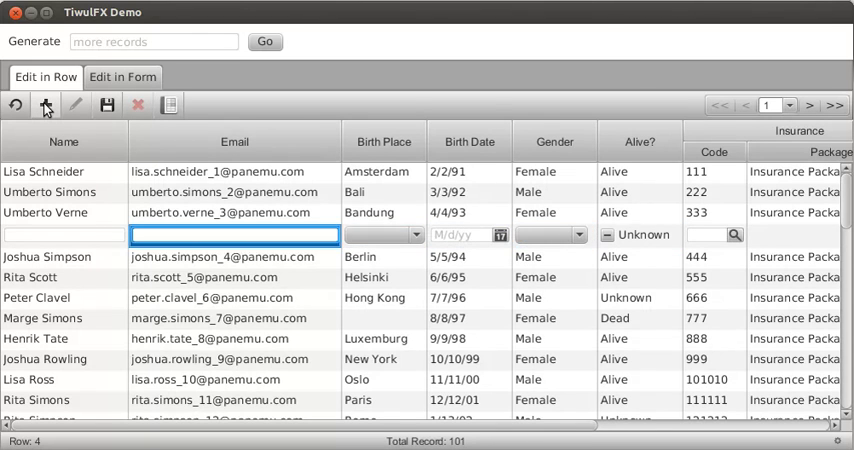
left_click(64, 234)
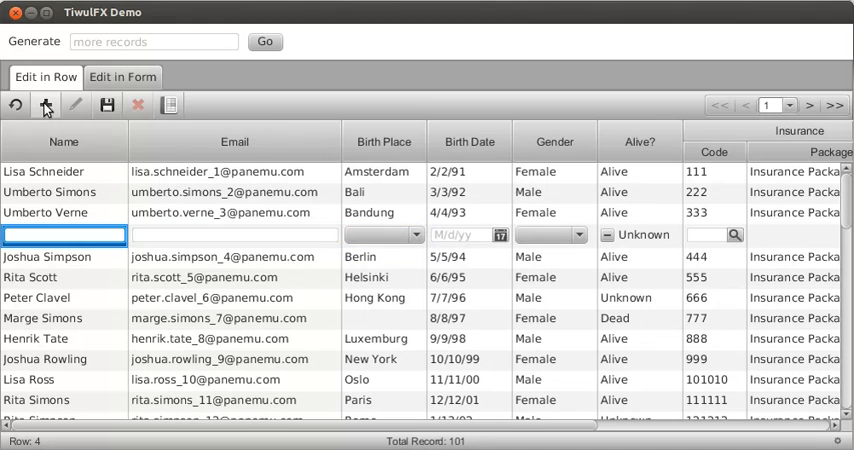
left_click(234, 236)
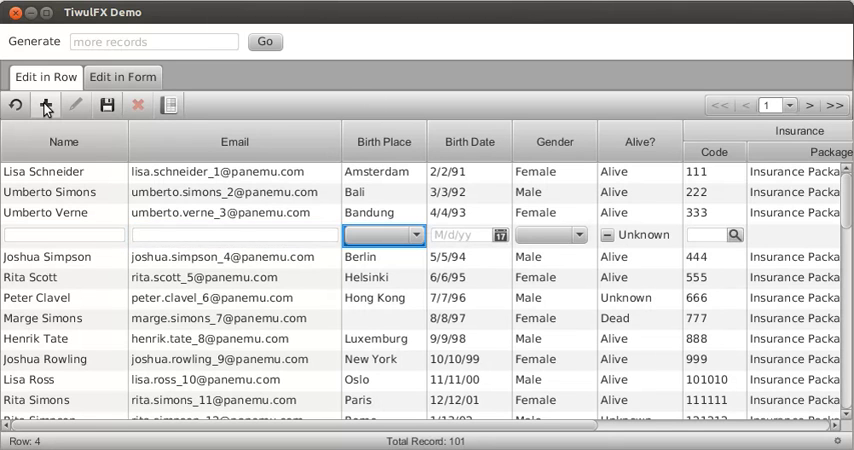
left_click(64, 234)
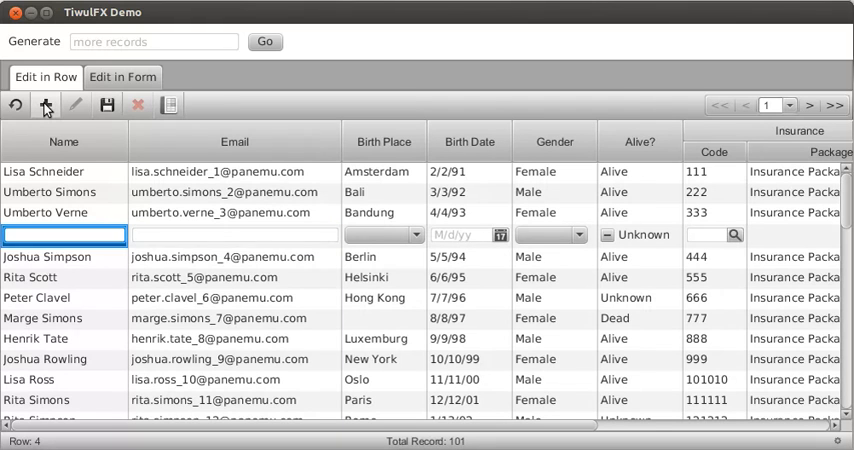
left_click(234, 234)
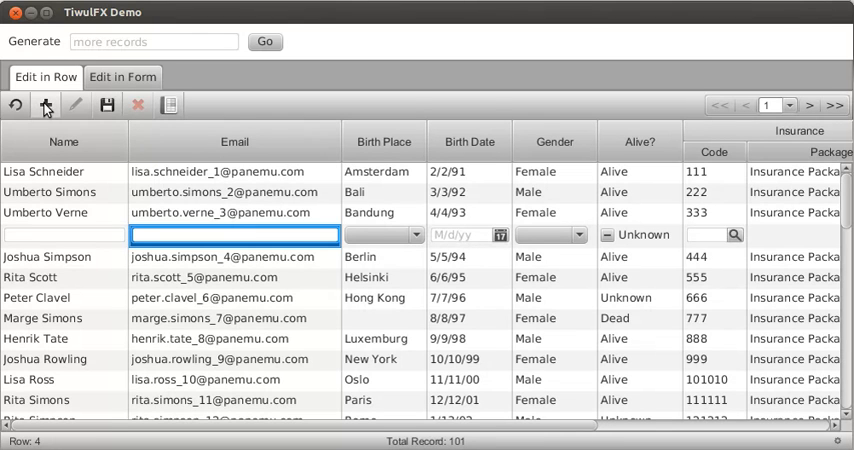
left_click(64, 236)
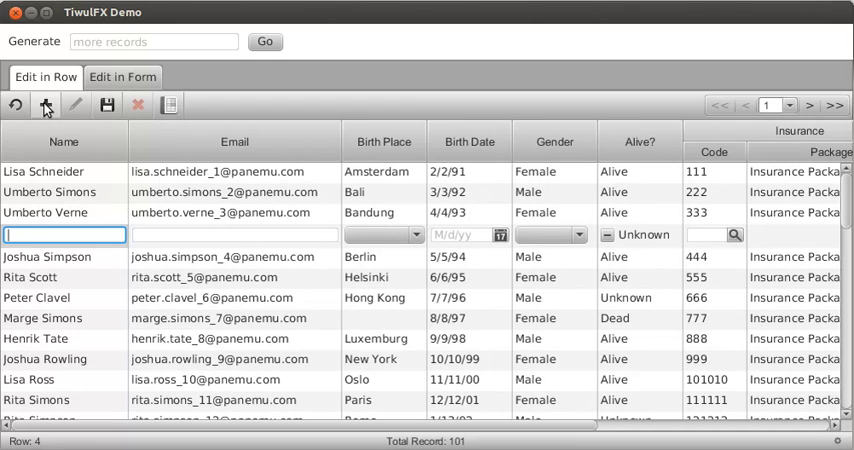
type("Amrul")
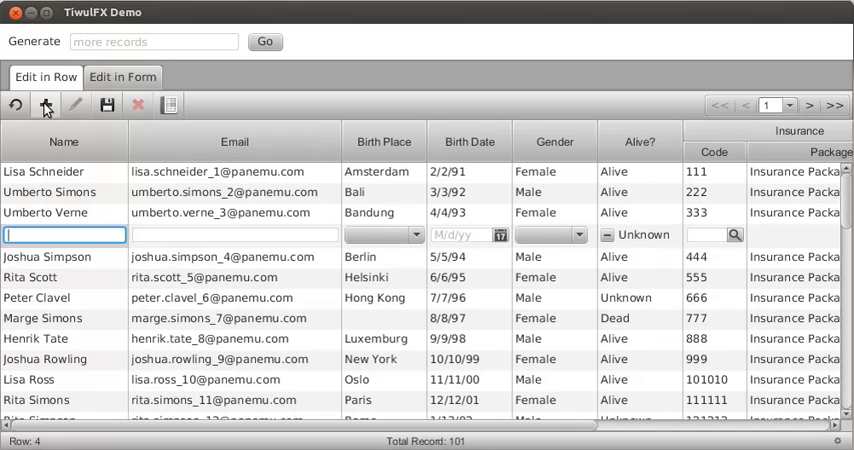
type("New Name")
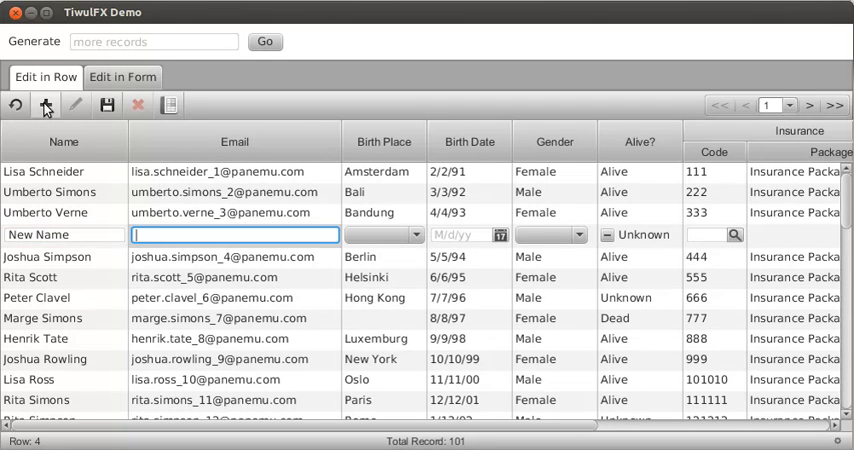
type("email")
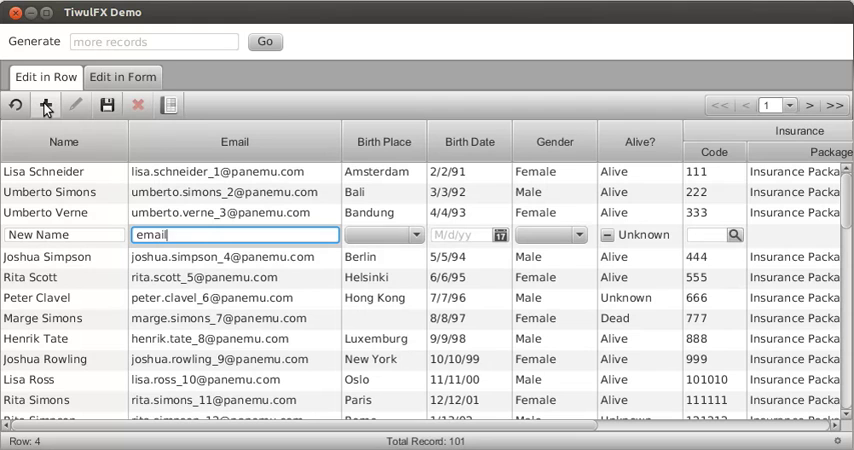
type("@email.com")
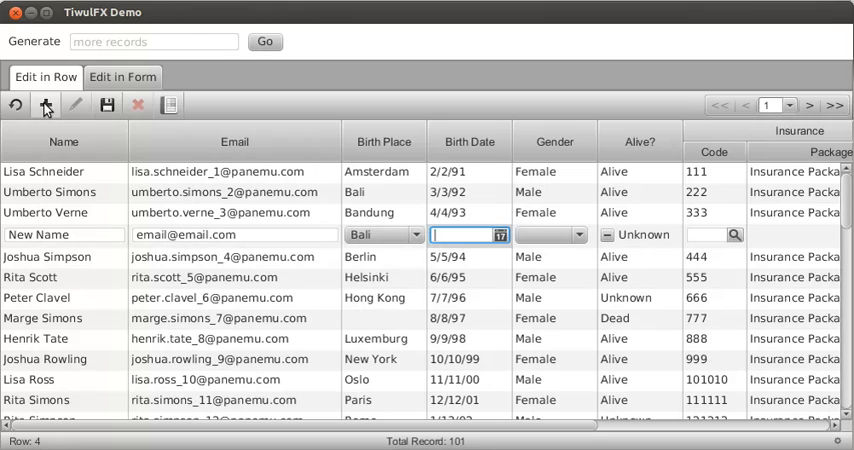
type("1/1/13")
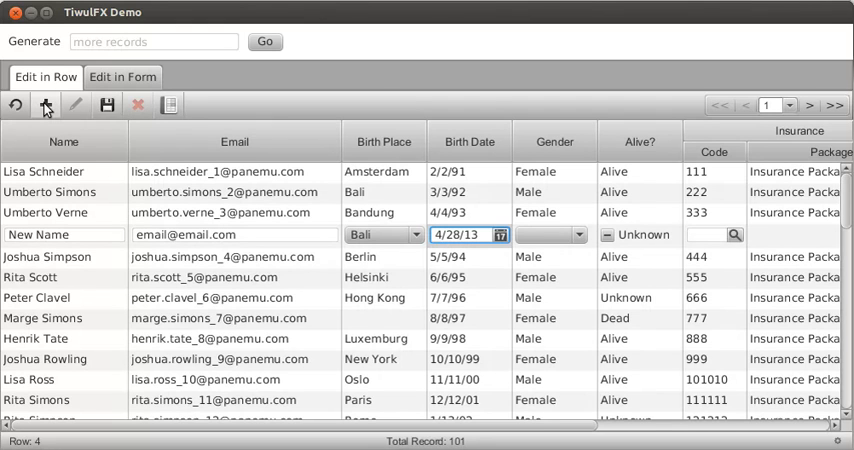
type("18")
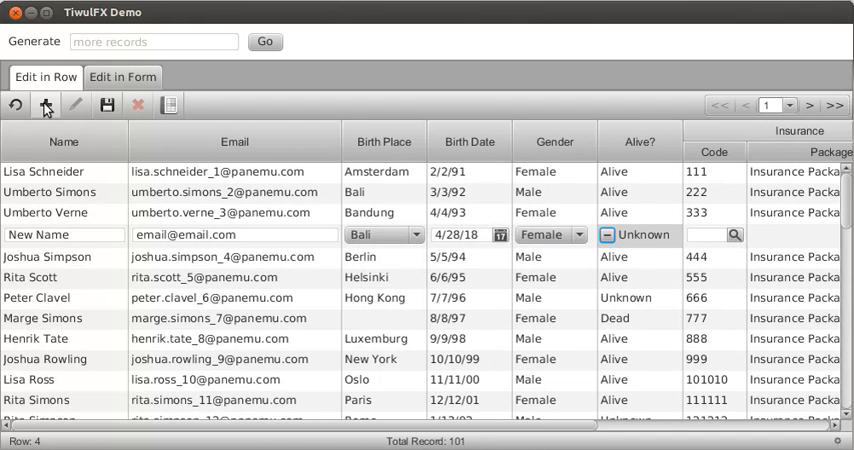
Enter insurance code 111 in the row's Code field.
left_click(606, 236)
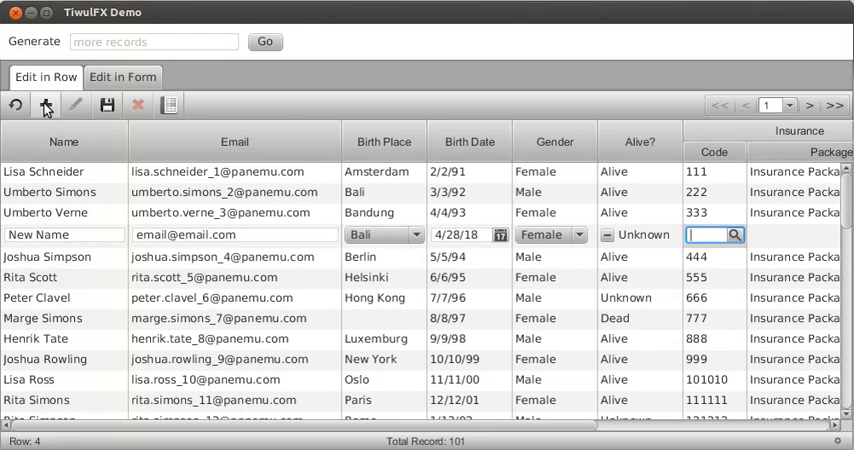
type("1")
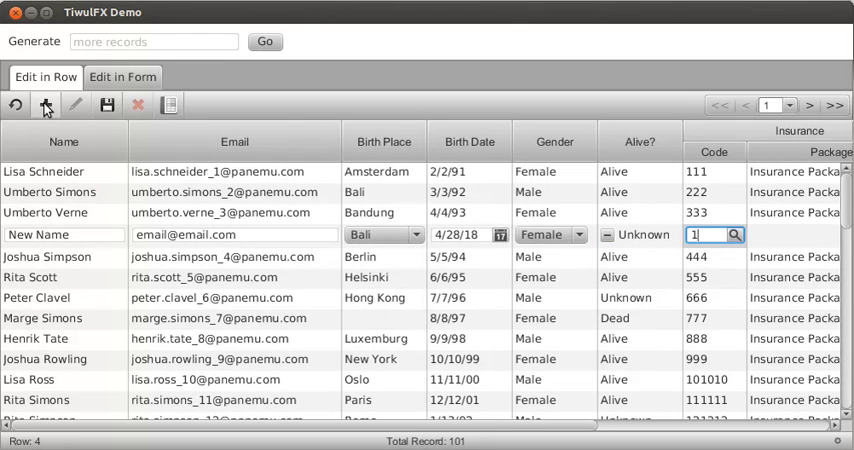
type("11")
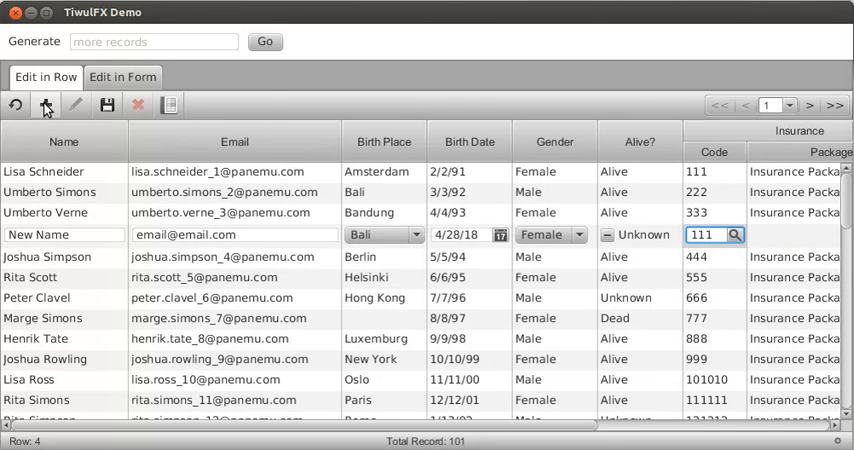
Use the Code lookup and Find Insurance dialog to set the insurance code to 666.
left_click(736, 236)
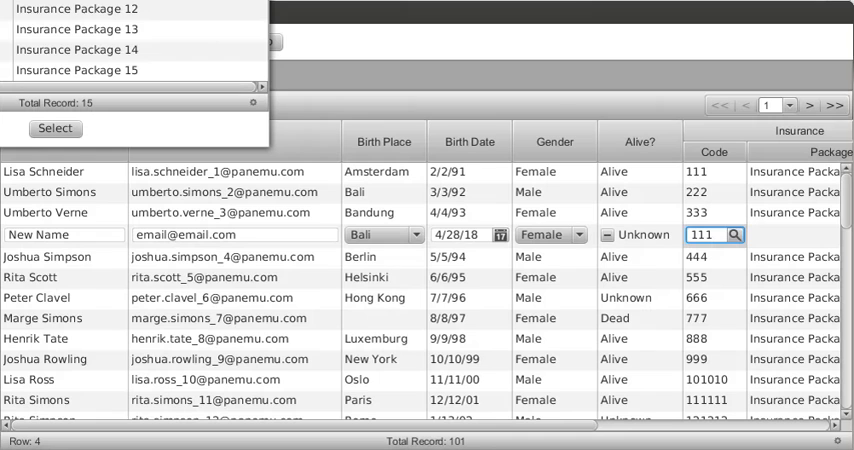
left_click(736, 236)
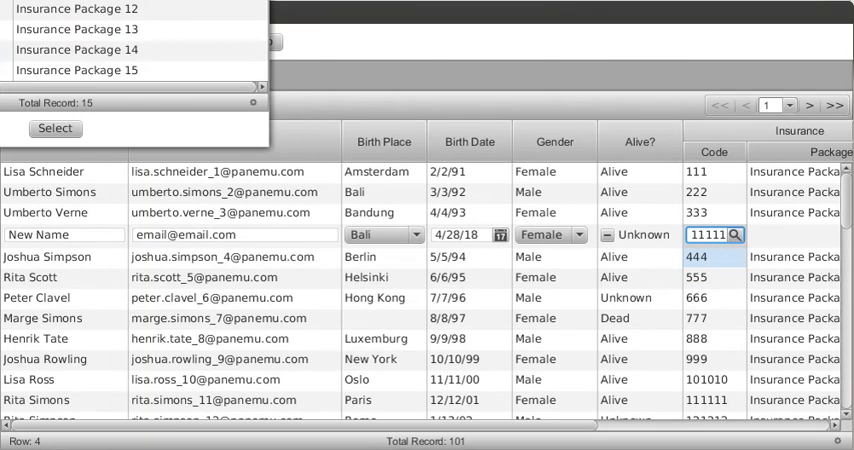
left_click(736, 234)
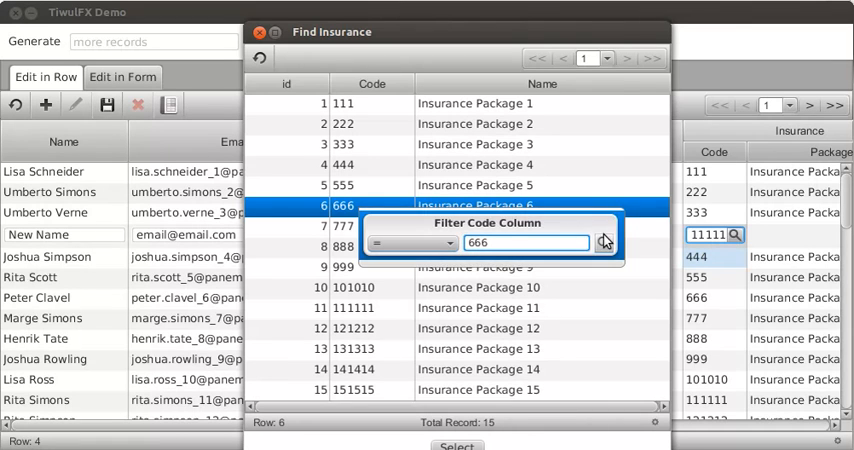
left_click(604, 244)
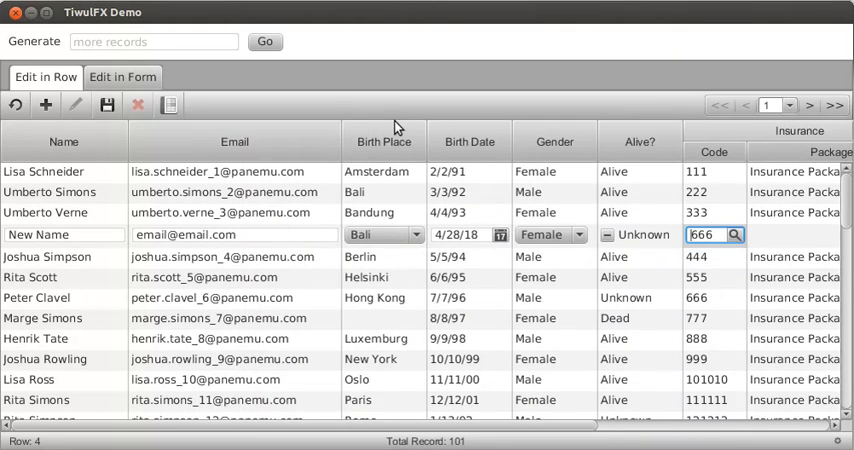
Fill the row's Visit count 80 and Weight 13. in the right-hand columns.
scroll("right", 3)
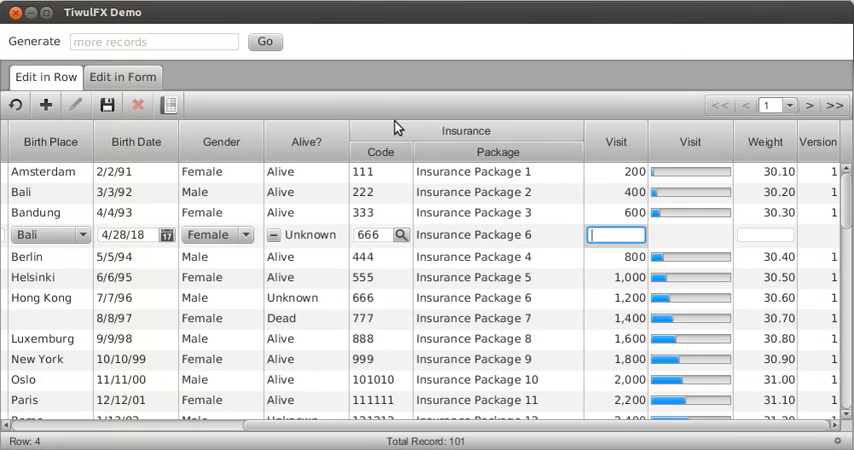
type("80")
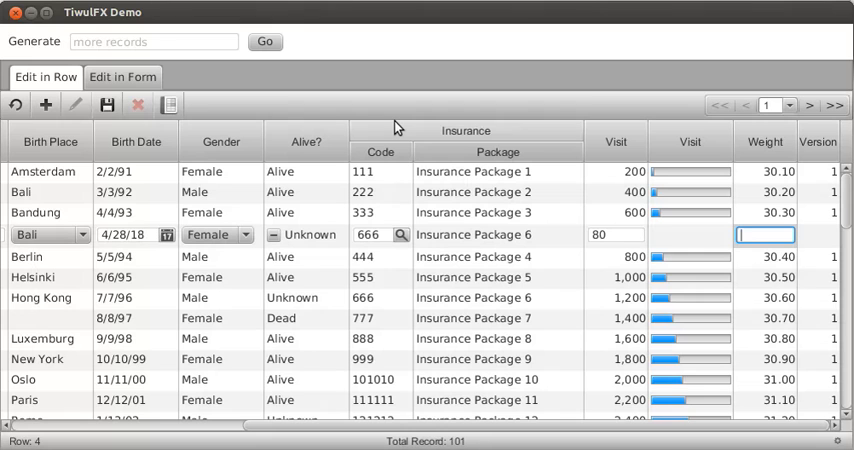
type("13.")
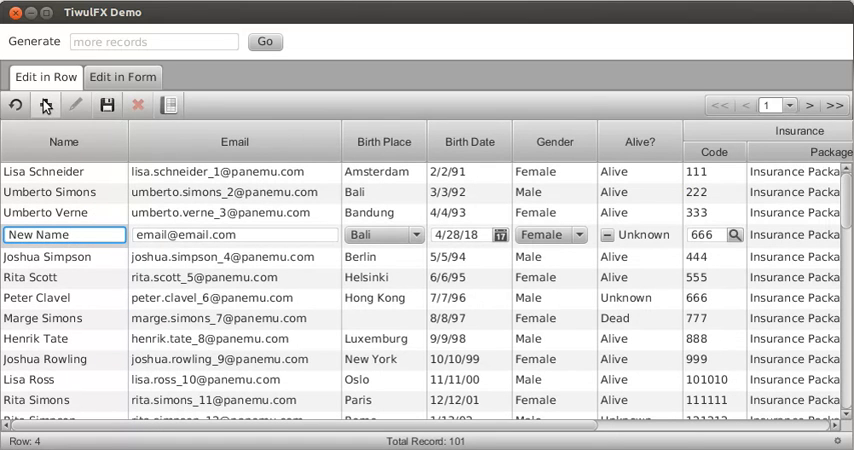
Add a row named 'new rows' with email 'test'.
left_click(44, 104)
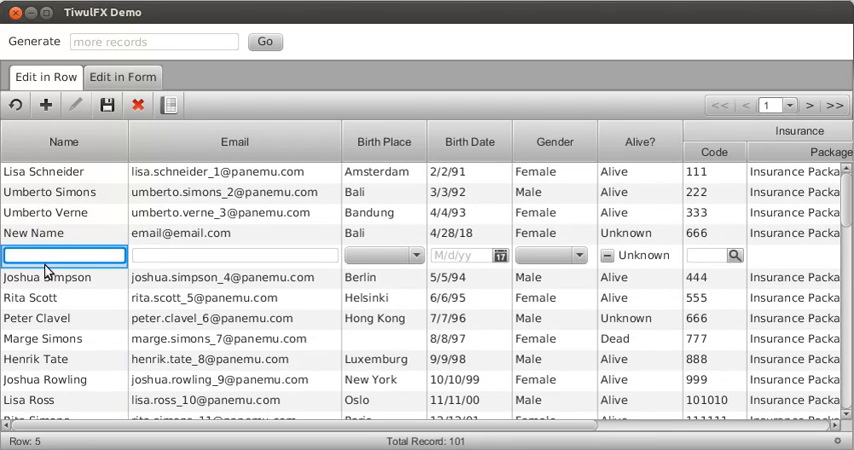
type("new rows")
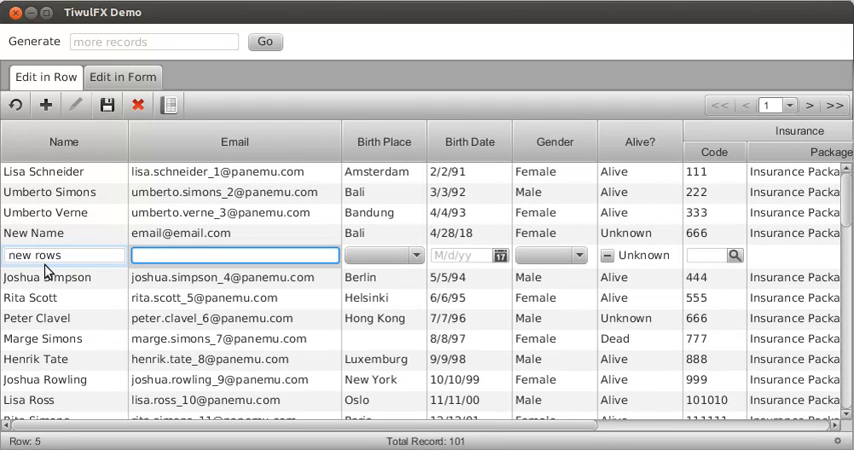
type("test")
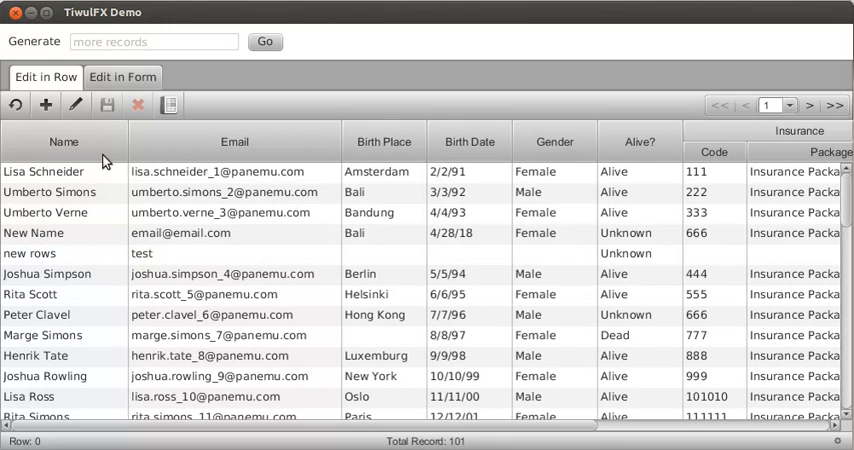
left_click(30, 252)
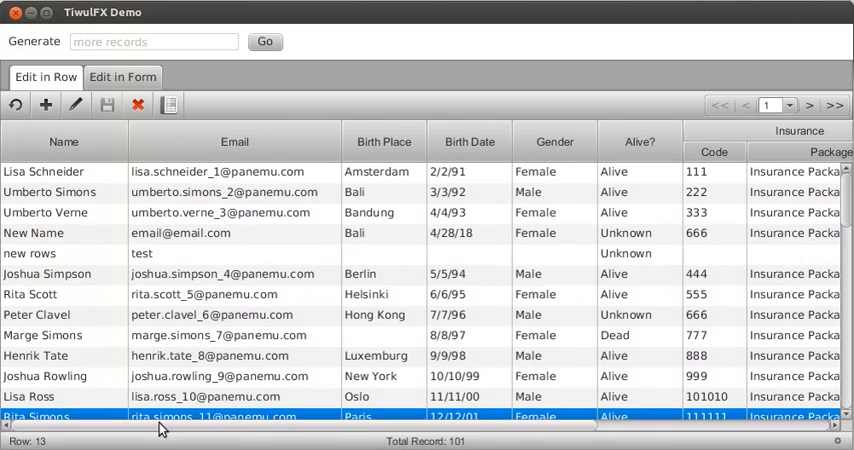
Insert two more blank rows and delete the spare one with the red X.
left_click(44, 104)
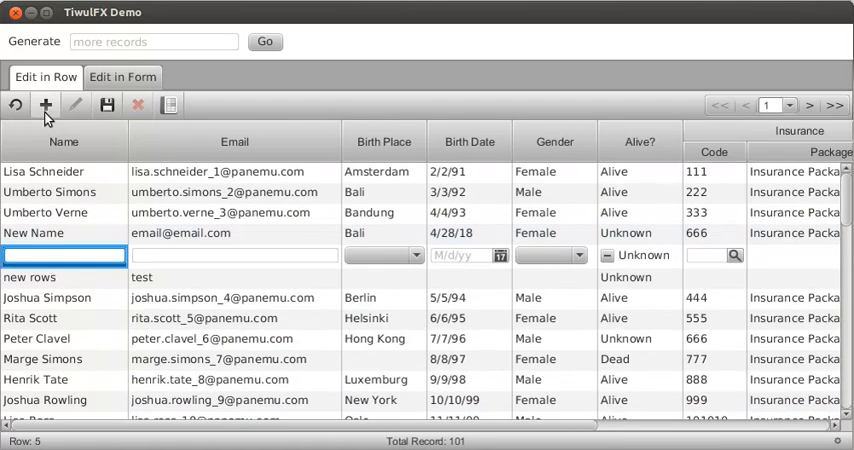
left_click(44, 104)
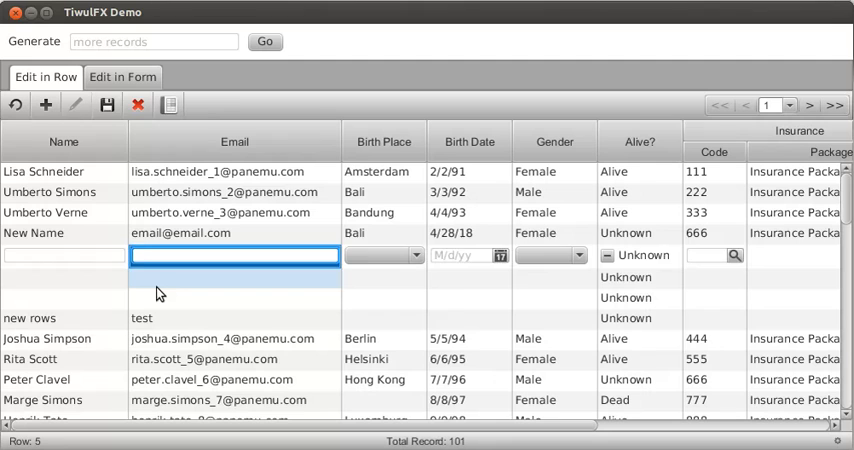
left_click(138, 104)
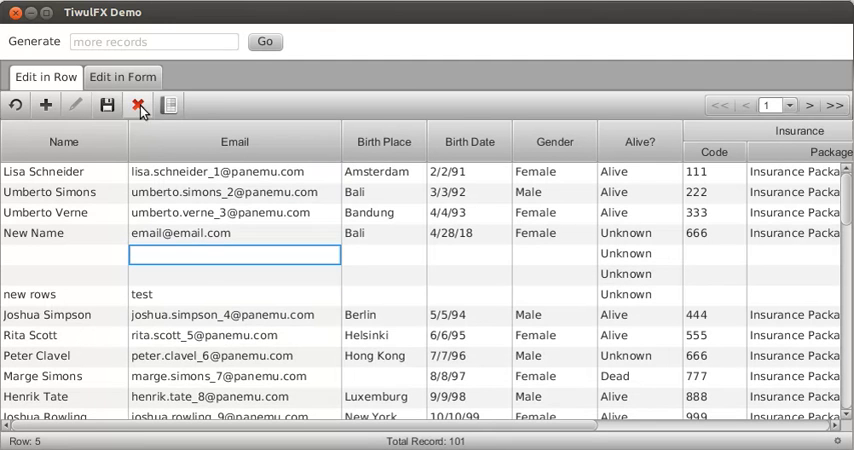
left_click(138, 104)
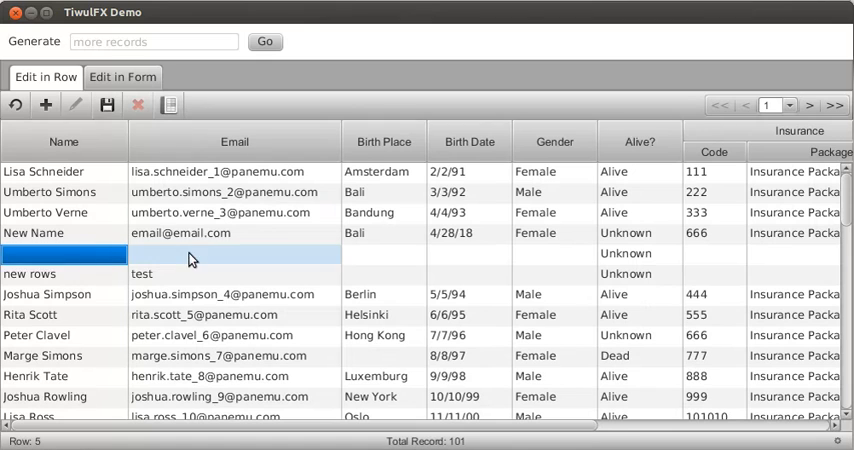
left_click(470, 252)
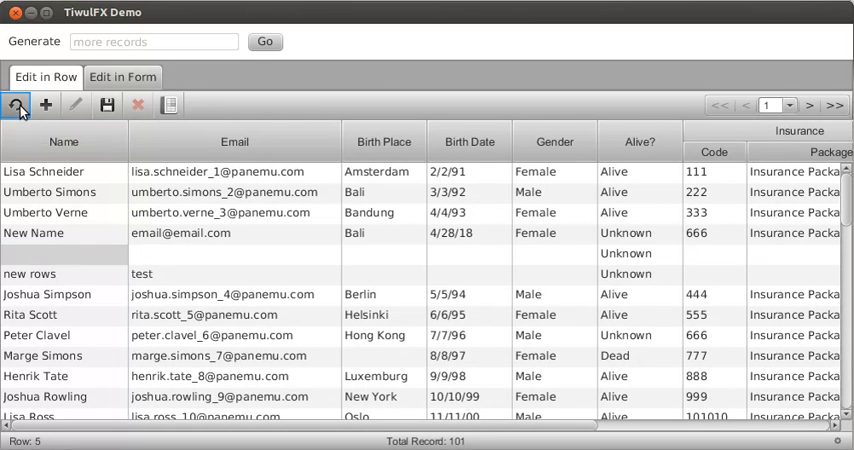
Reload with 'Revert then reload' and jump to the last page of the 103 records.
left_click(16, 104)
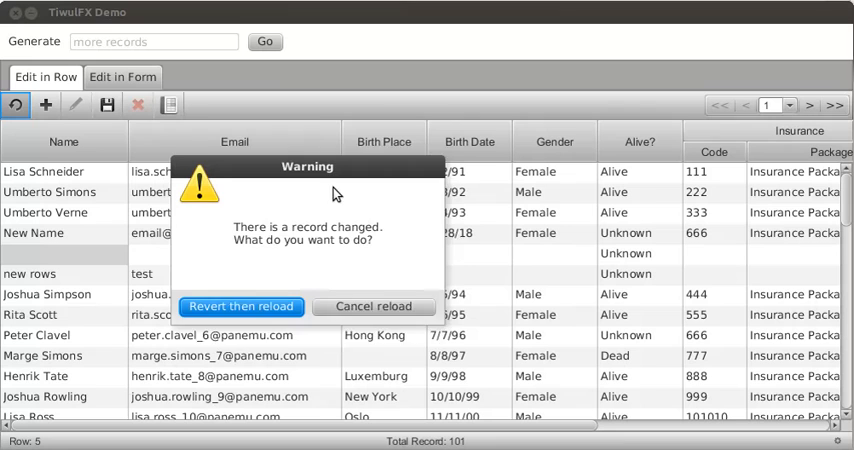
left_click(240, 306)
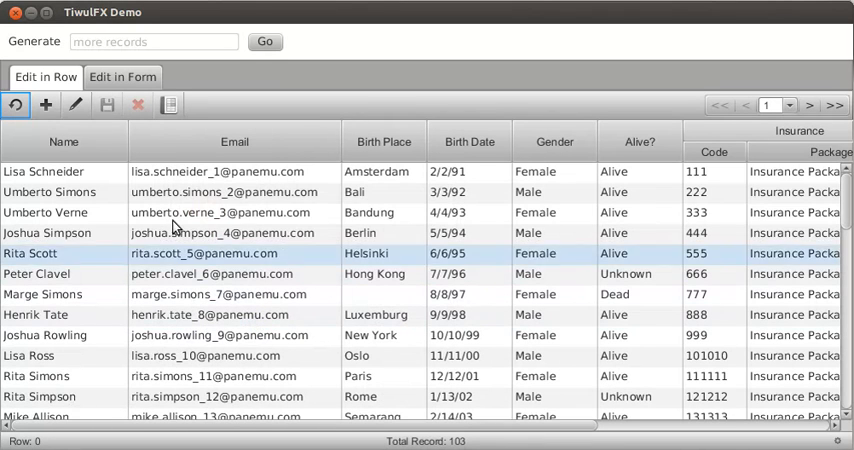
left_click(44, 212)
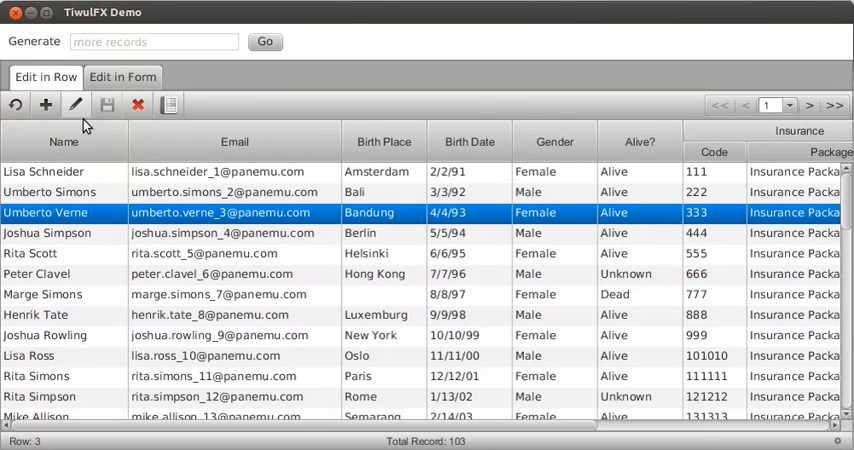
left_click(720, 104)
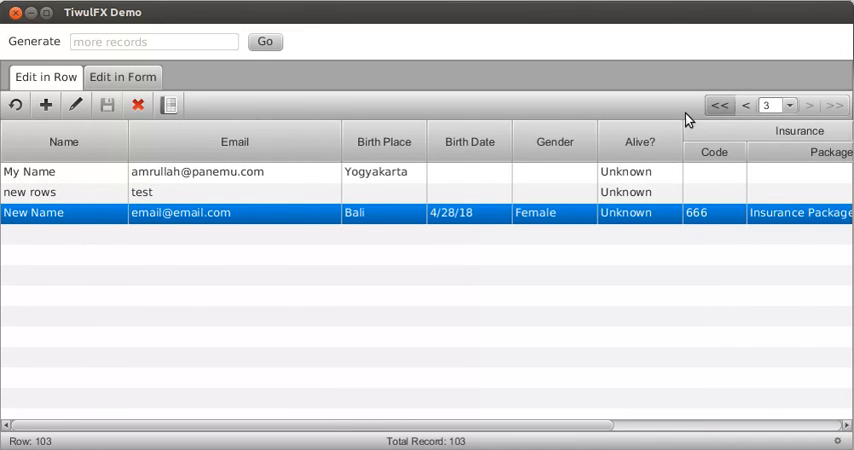
left_click(106, 104)
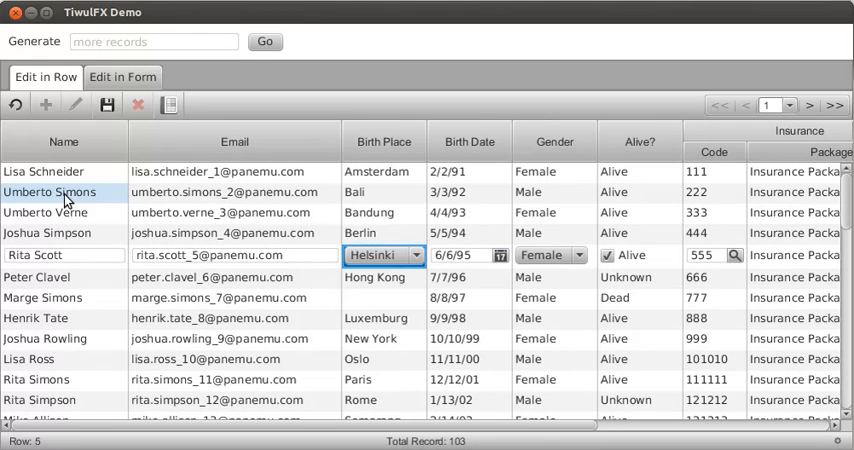
left_click(64, 276)
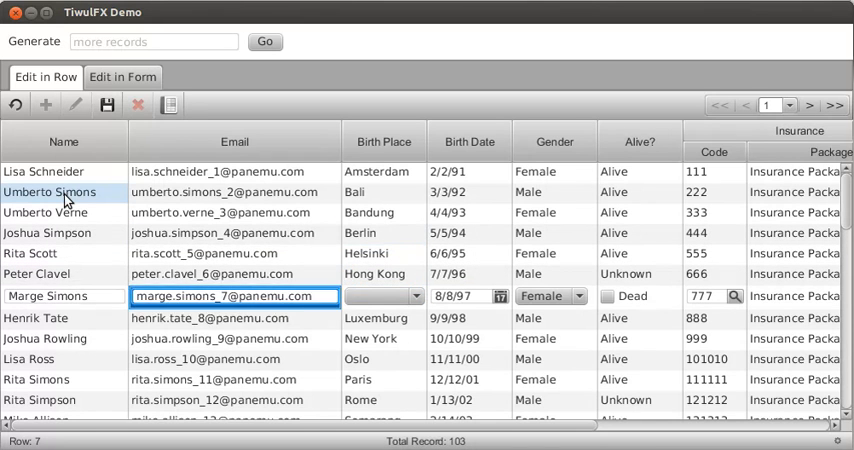
left_click(64, 296)
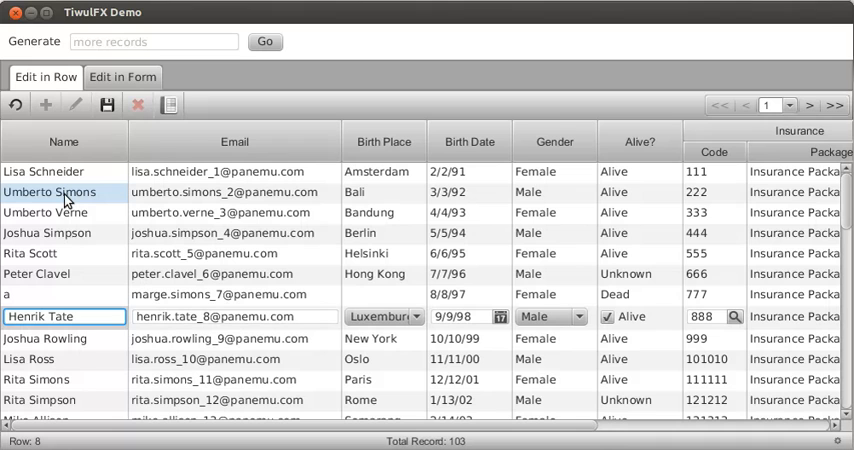
left_click(64, 336)
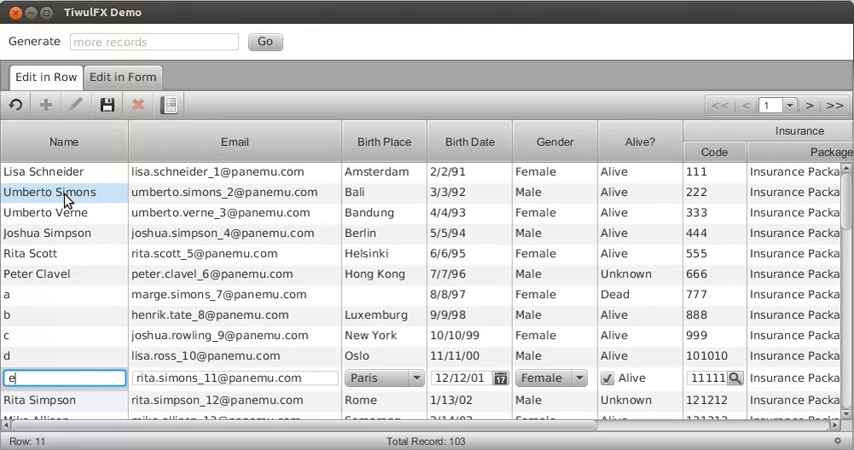
left_click(234, 378)
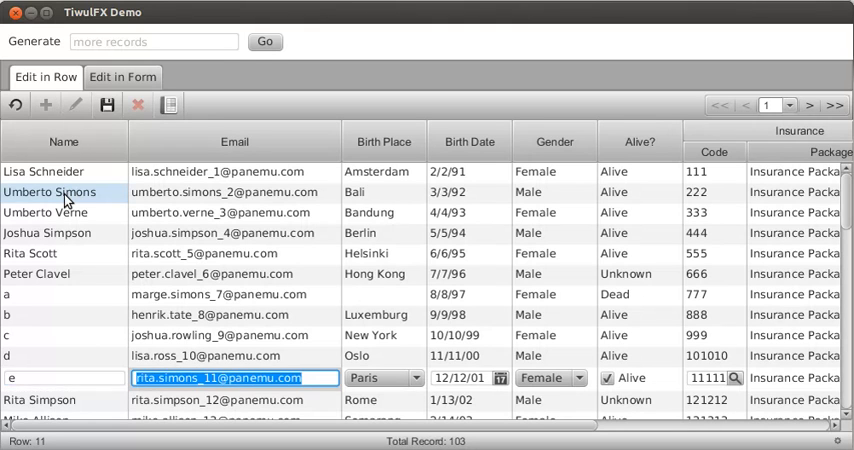
type("myemail")
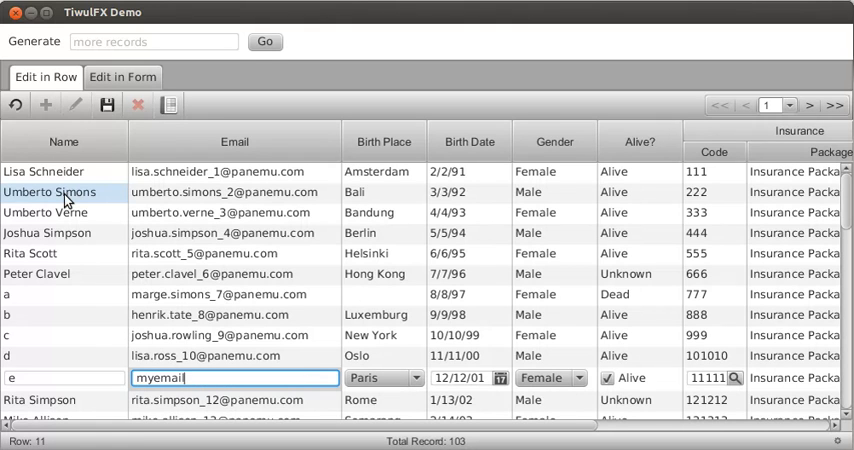
type("@panemu.com")
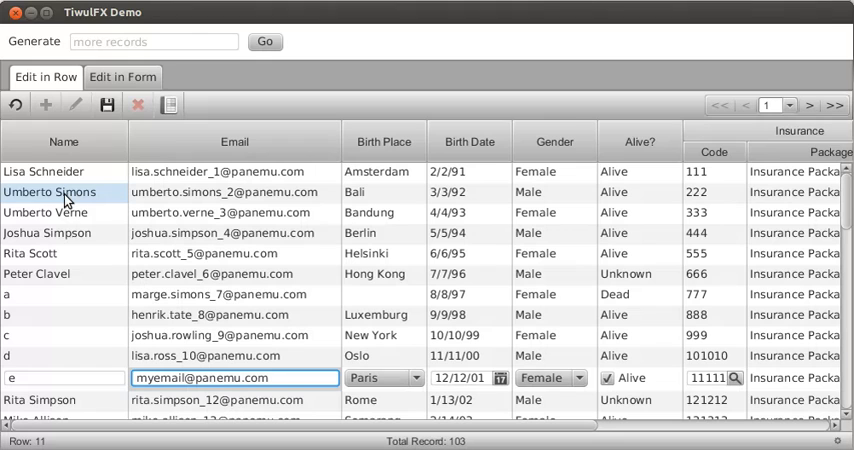
type("2")
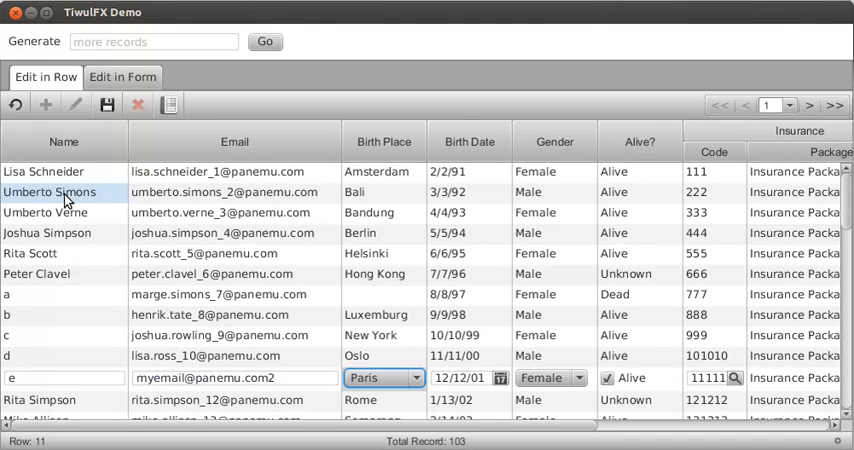
left_click(384, 376)
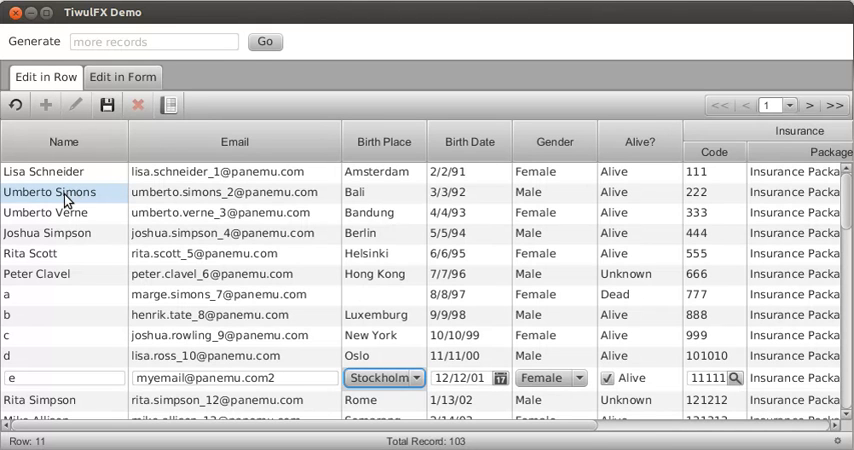
left_click(362, 378)
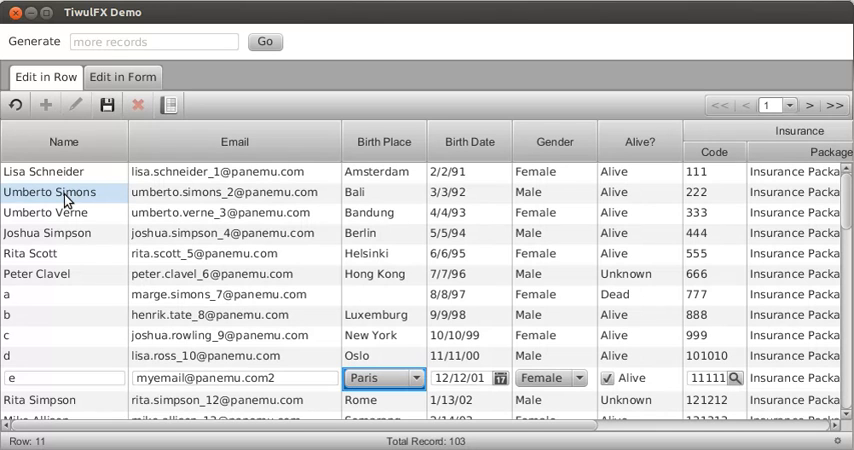
left_click(12, 316)
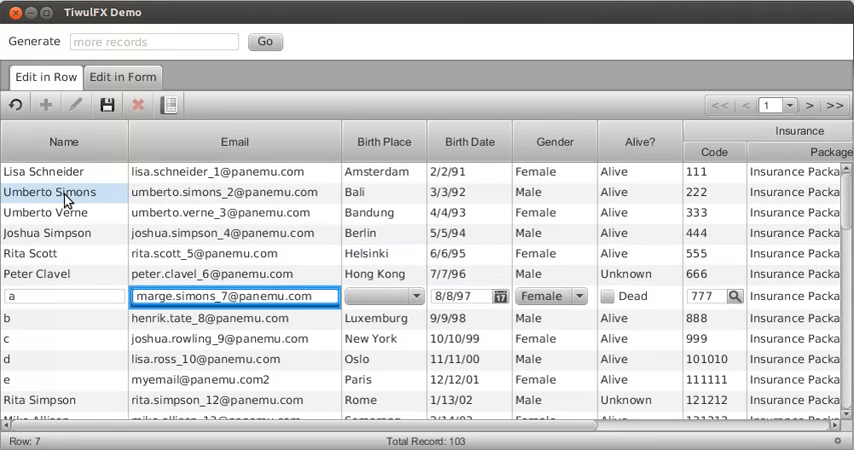
left_click(216, 318)
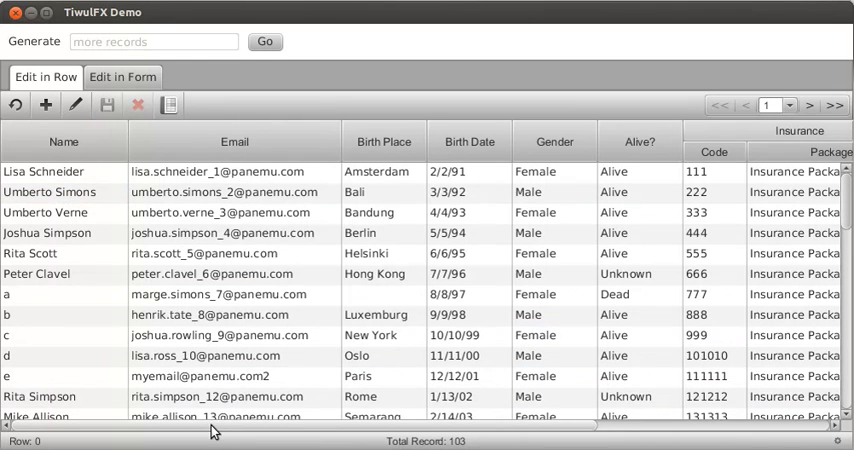
Switch to the Edit in Form tab showing the 100 person records.
scroll("right", 3)
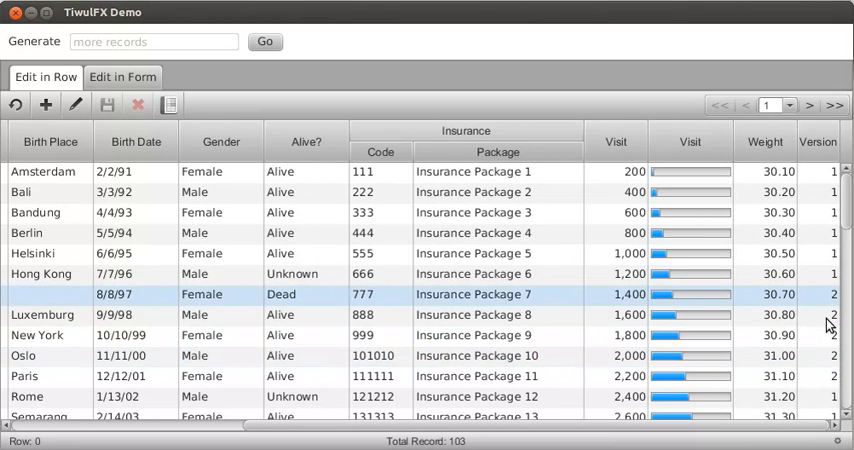
left_click(120, 294)
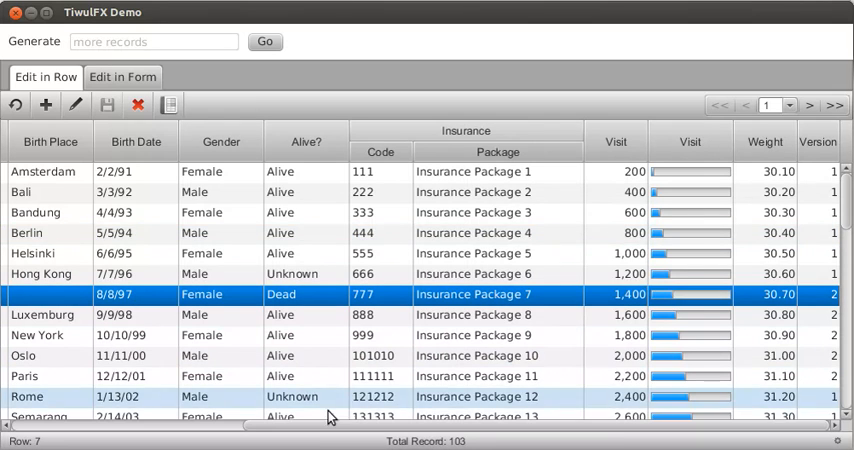
scroll("left", 3)
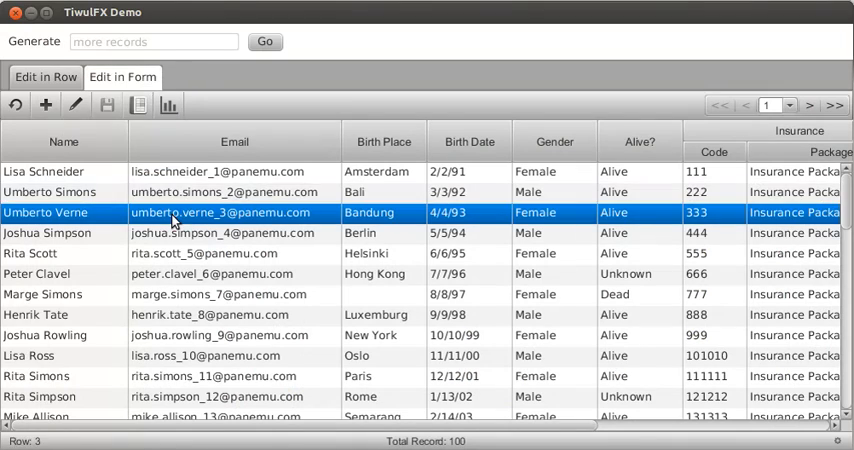
left_click(48, 192)
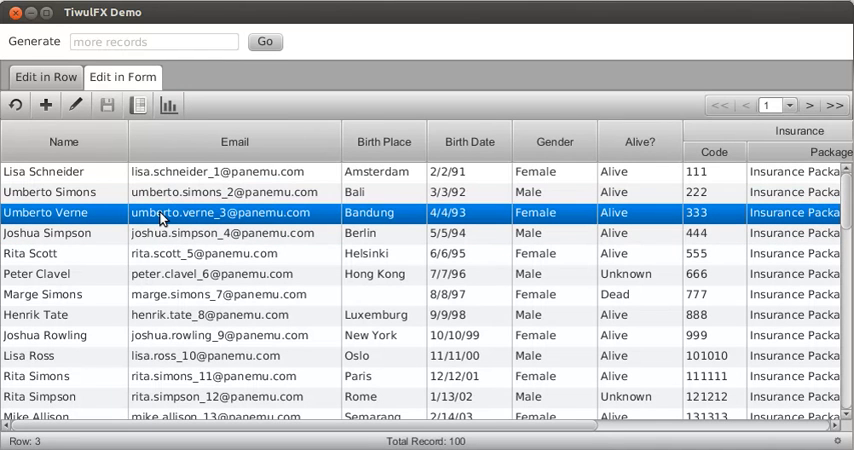
mouse_move(152, 112)
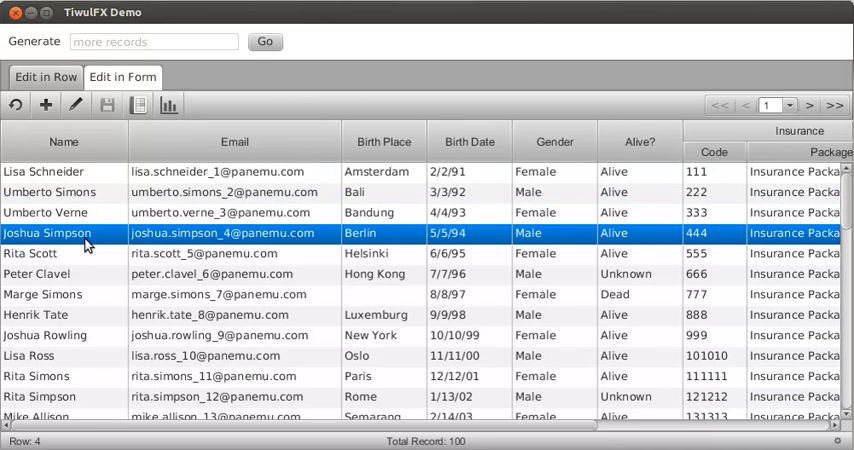
left_click(50, 192)
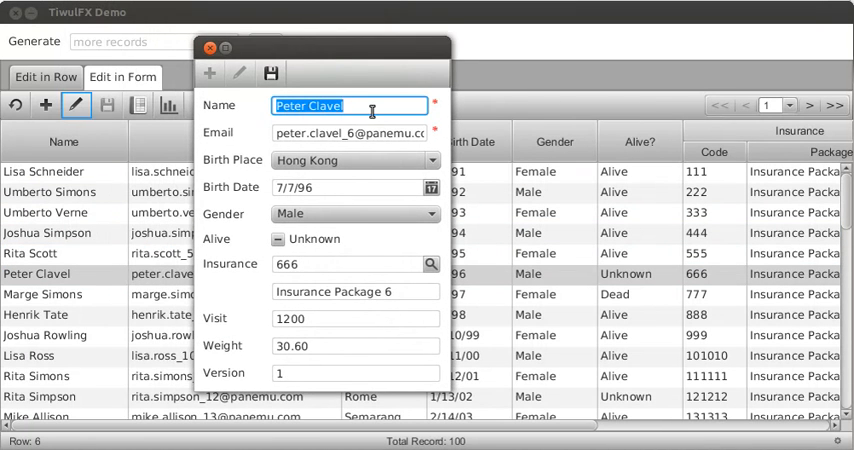
Clear the Name and Email fields and attempt a save to show the required-field warnings.
left_click(350, 104)
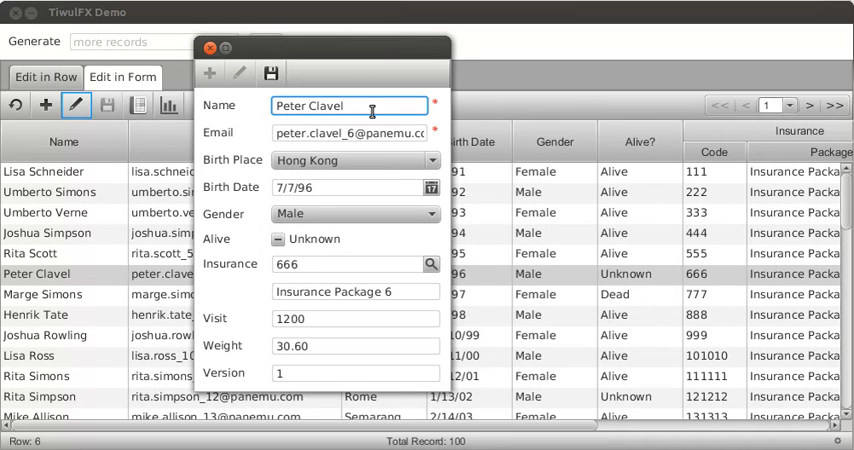
mouse_move(394, 104)
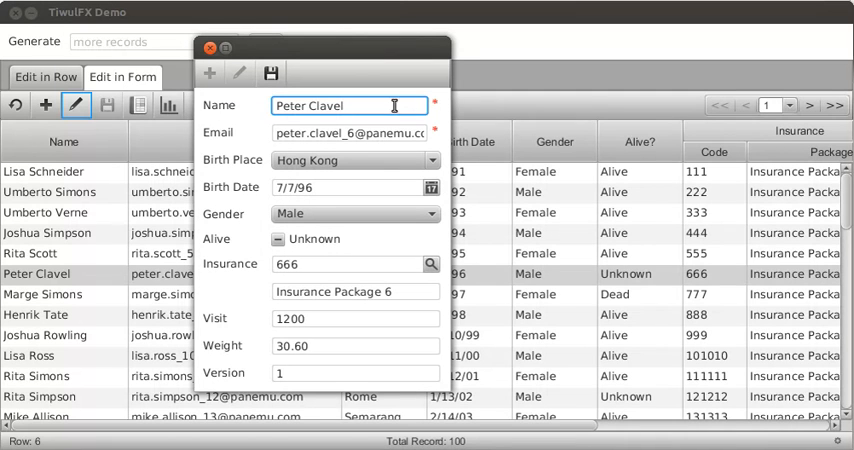
mouse_move(436, 108)
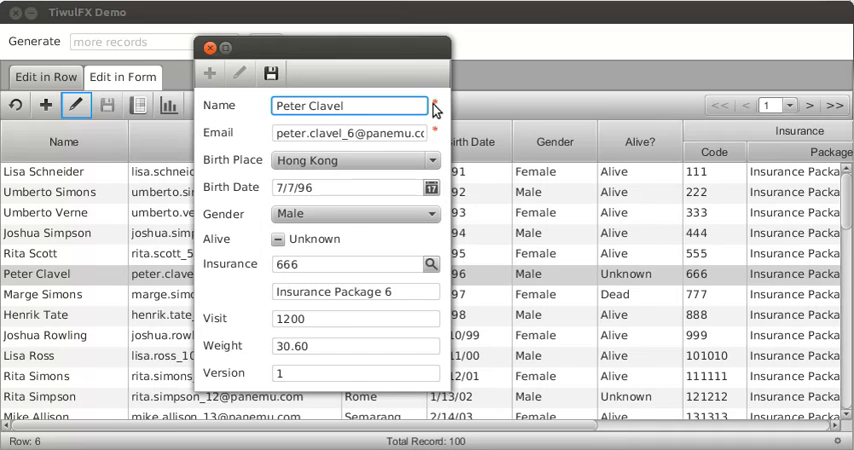
triple_click(348, 104)
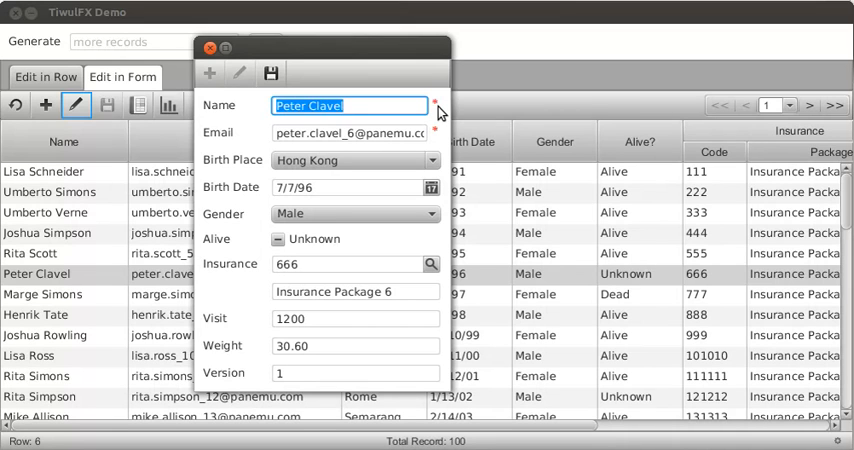
left_click(348, 132)
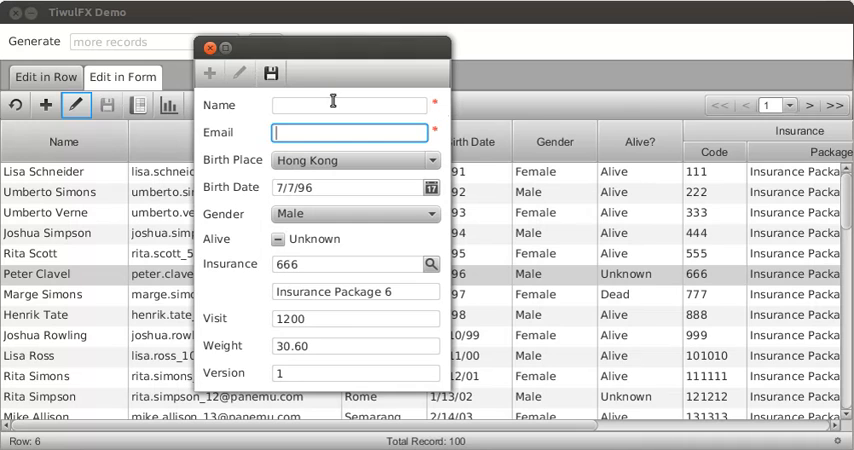
left_click(270, 72)
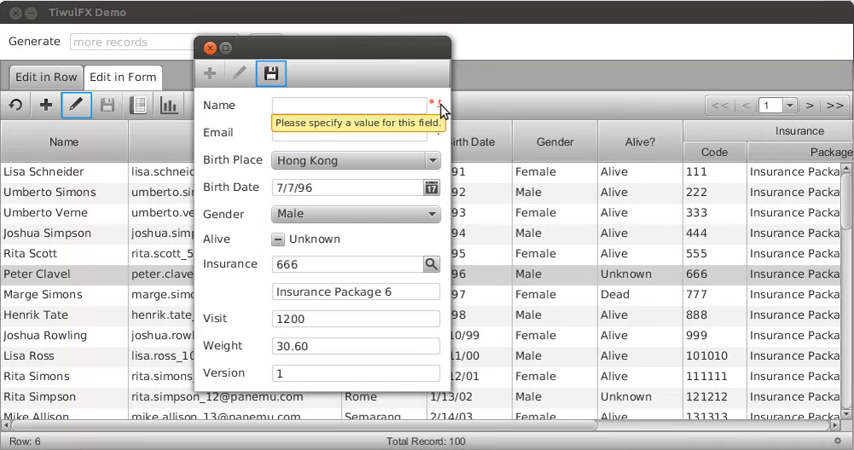
mouse_move(432, 132)
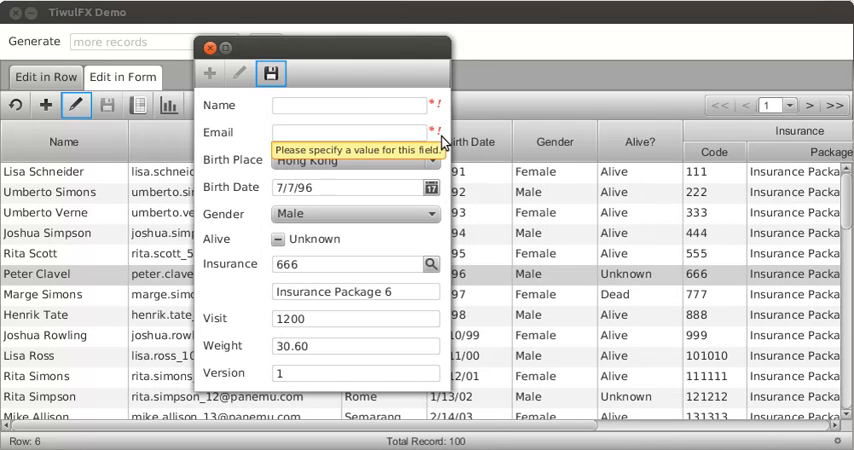
type("cannot empty")
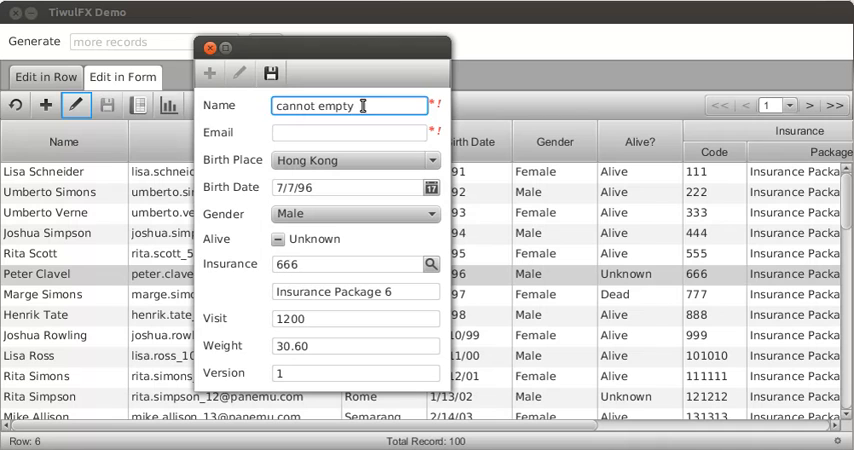
type("email")
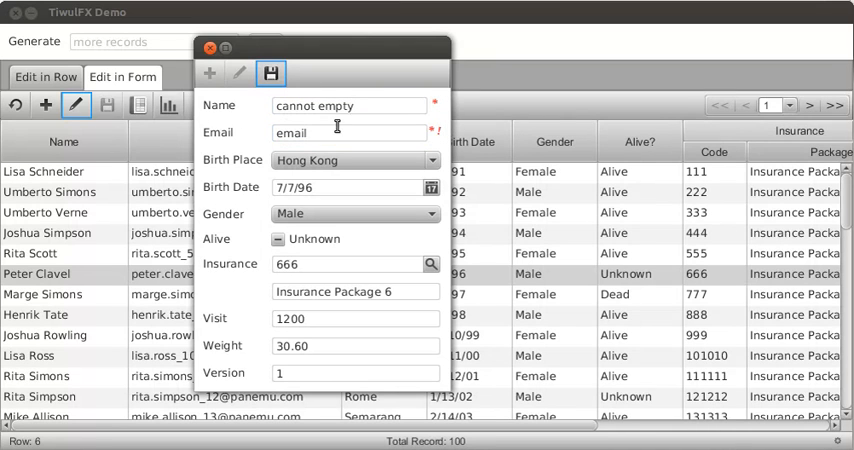
left_click(350, 132)
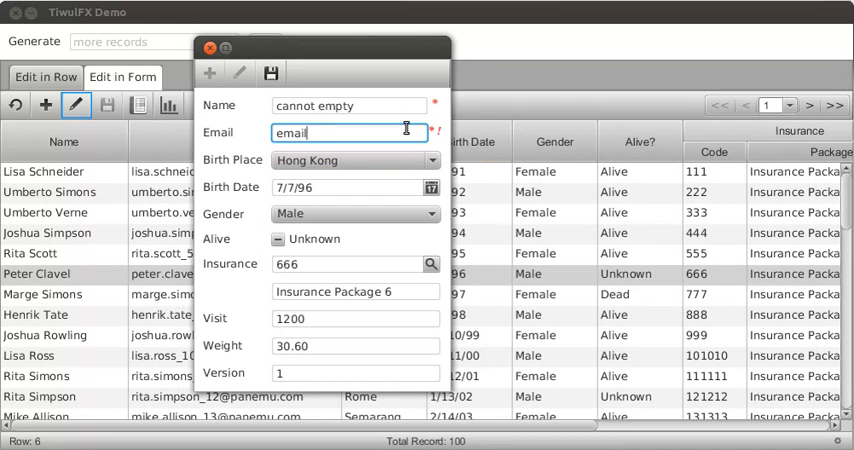
type("@a")
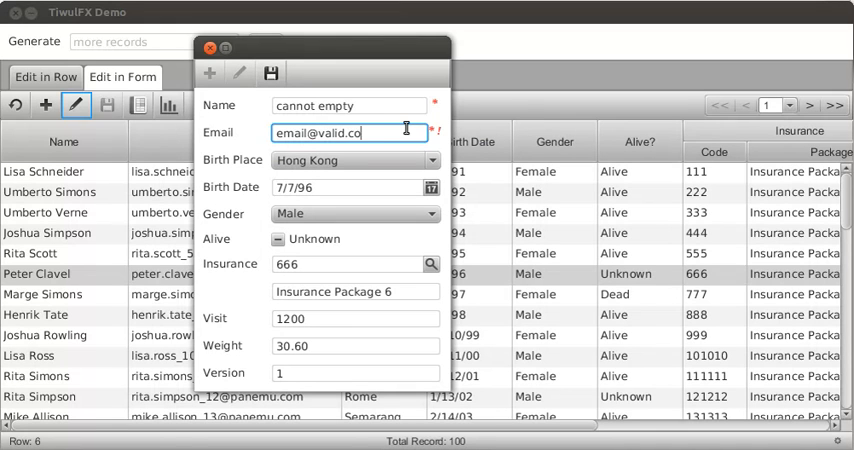
left_click(272, 72)
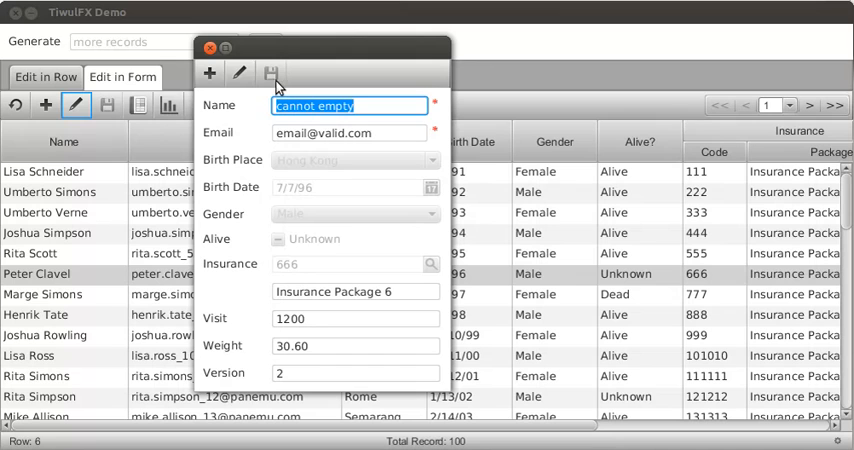
left_click(272, 74)
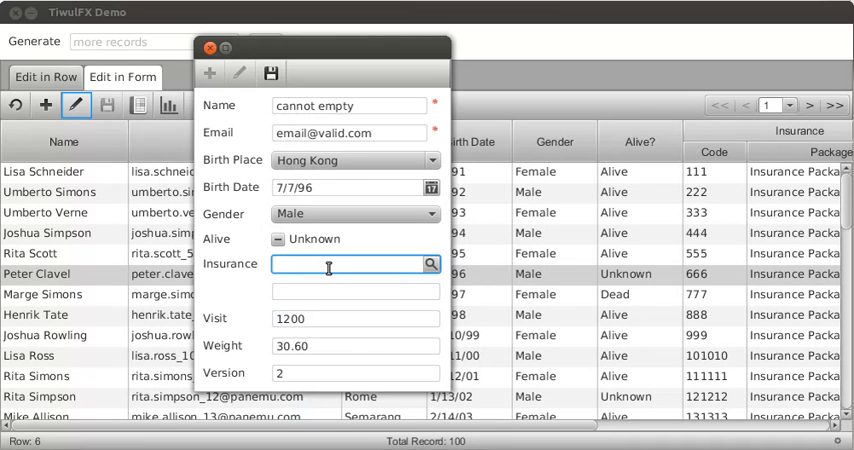
Set the insurance to Insurance Package 2 (code 222) via the lookup dialog from code 22.
type("22")
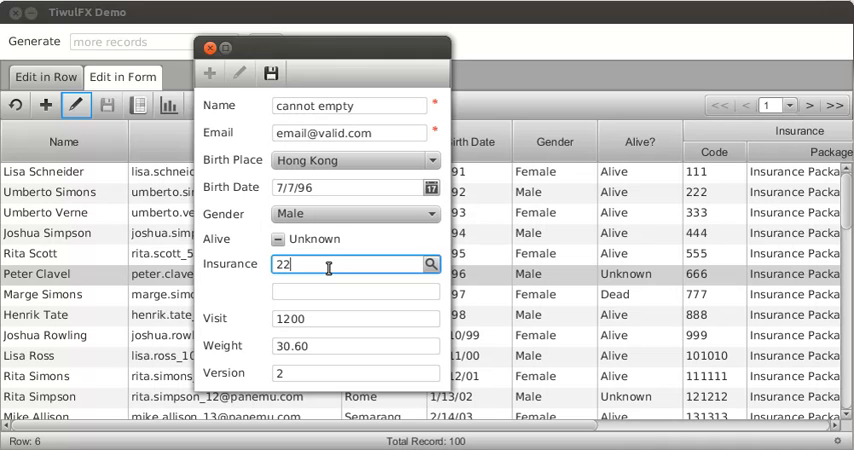
left_click(430, 264)
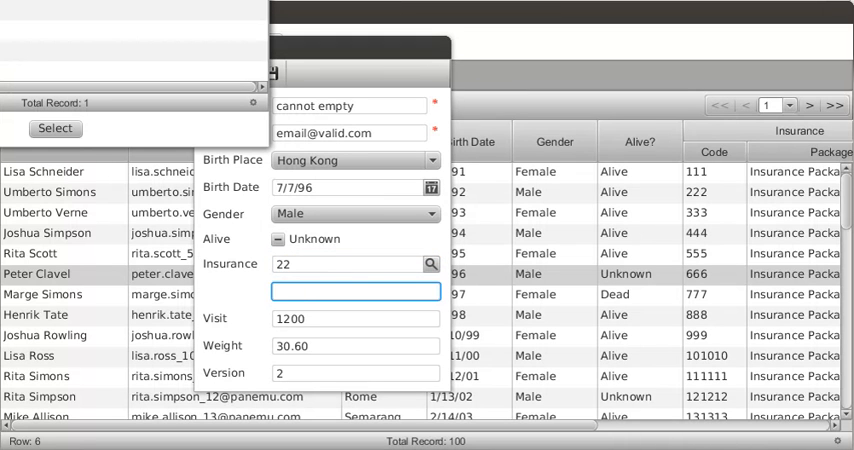
left_click(428, 264)
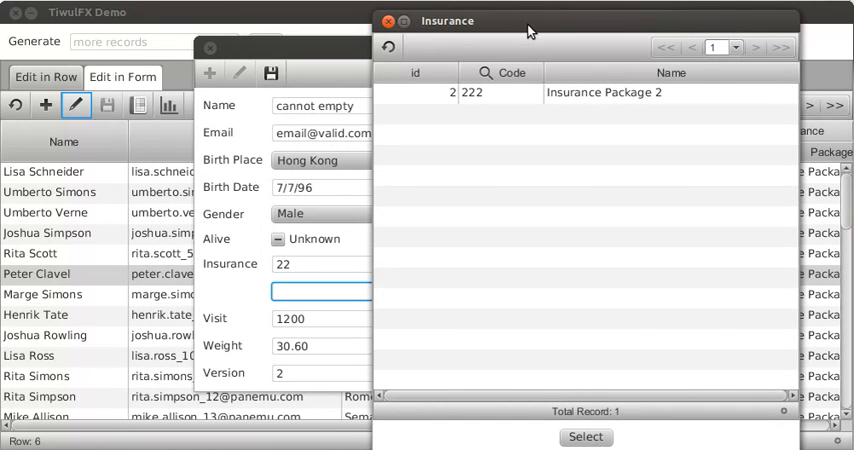
left_click(470, 92)
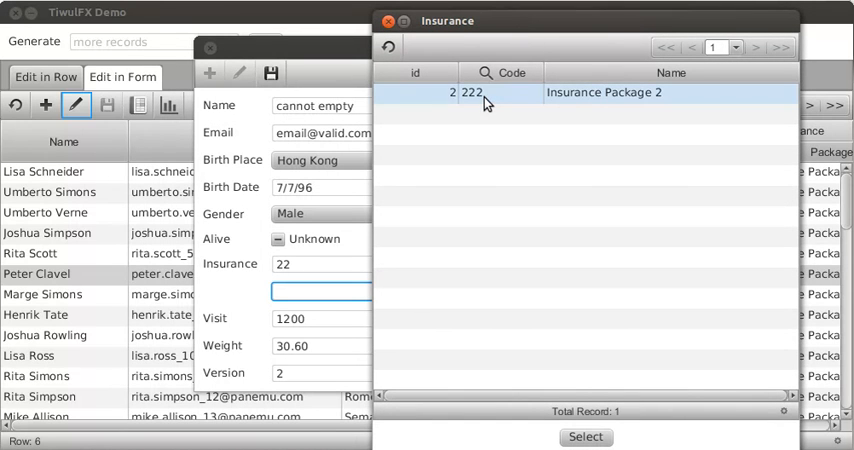
left_click(584, 92)
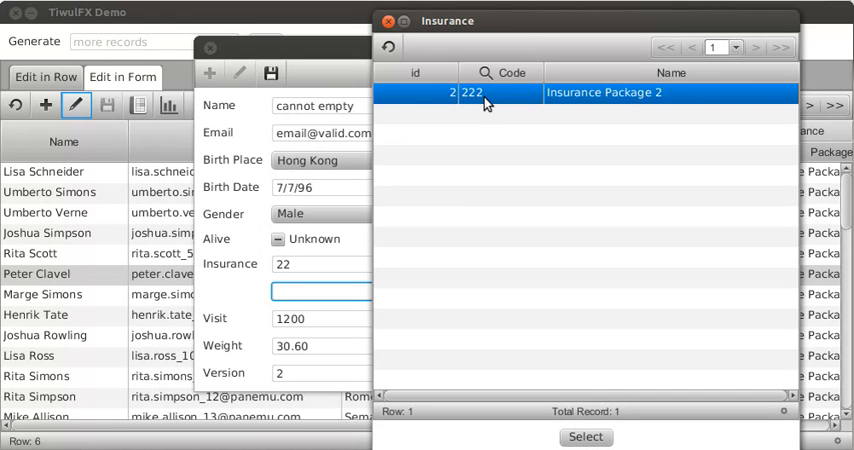
left_click(584, 436)
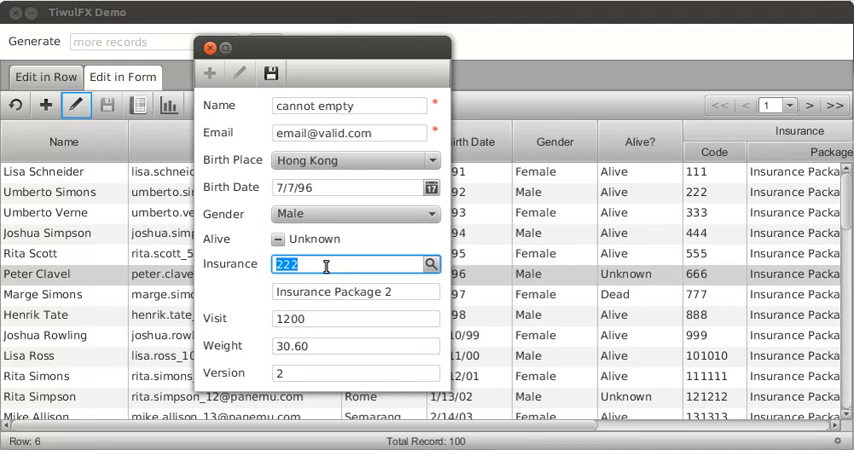
Look up code 10 to pick Insurance Package 101010, then change the code toward 333 for Insurance Package 3.
type("10")
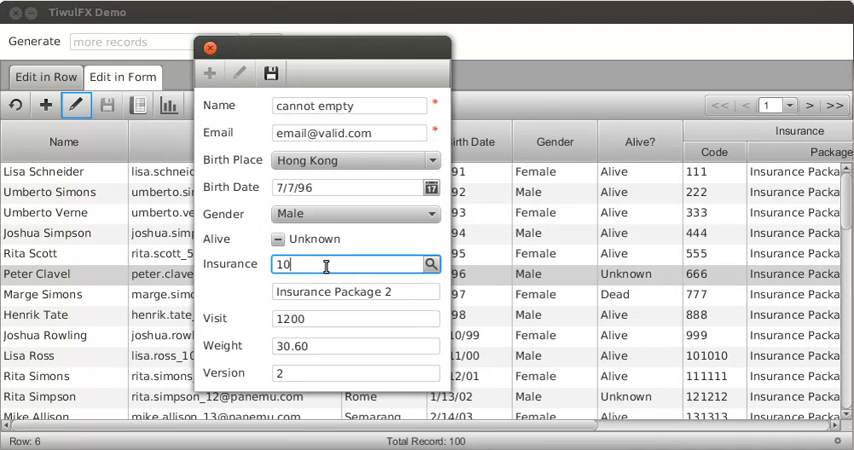
left_click(430, 264)
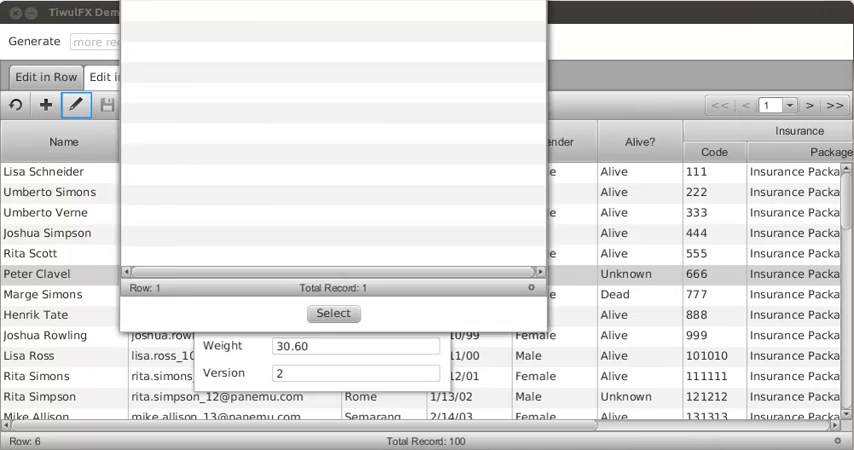
left_click(332, 312)
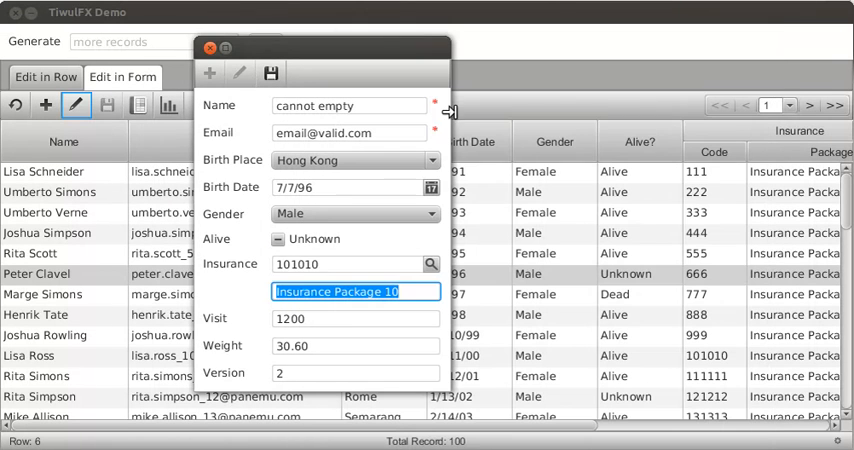
left_click(310, 264)
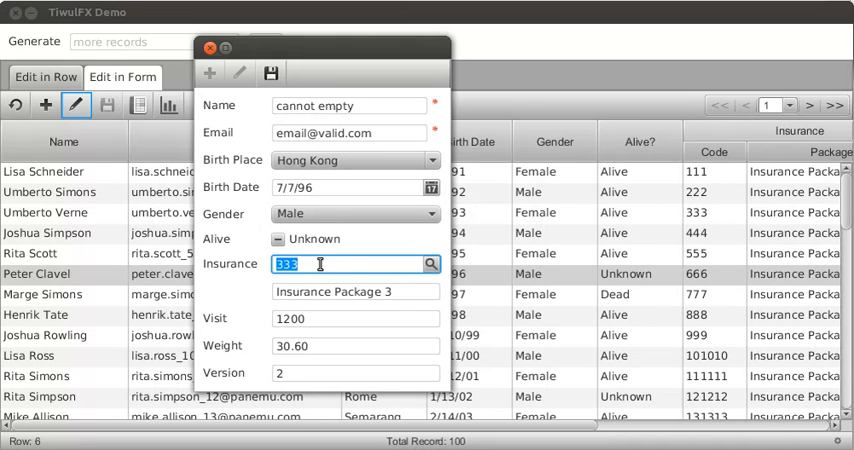
Look up the invalid insurance code 'asad' and dismiss the empty results.
type("asad")
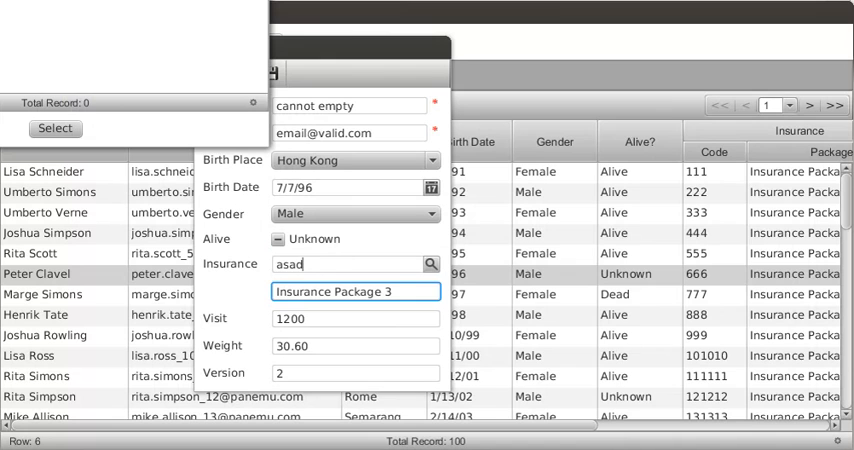
left_click(430, 264)
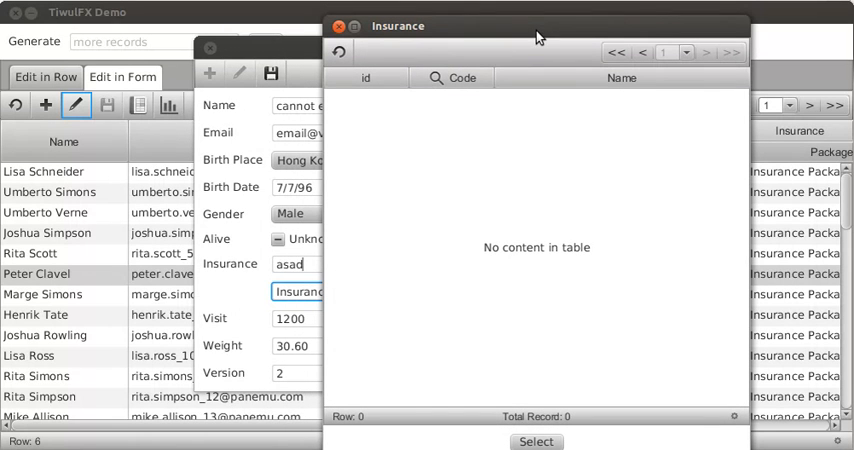
mouse_move(482, 132)
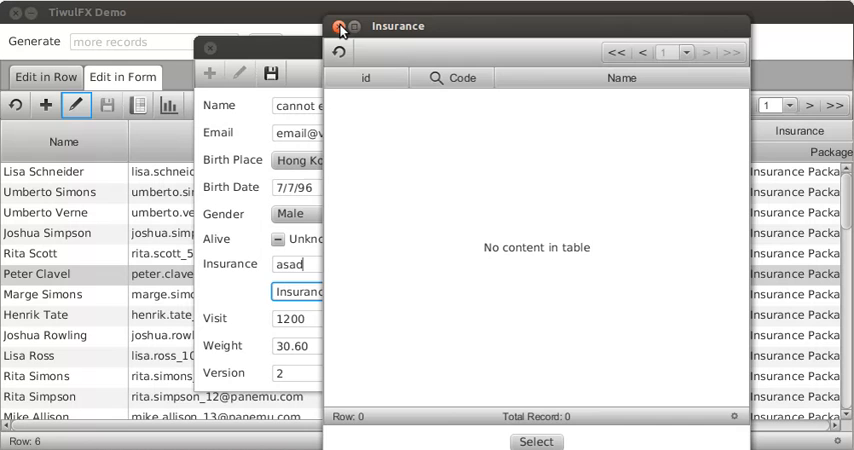
left_click(340, 26)
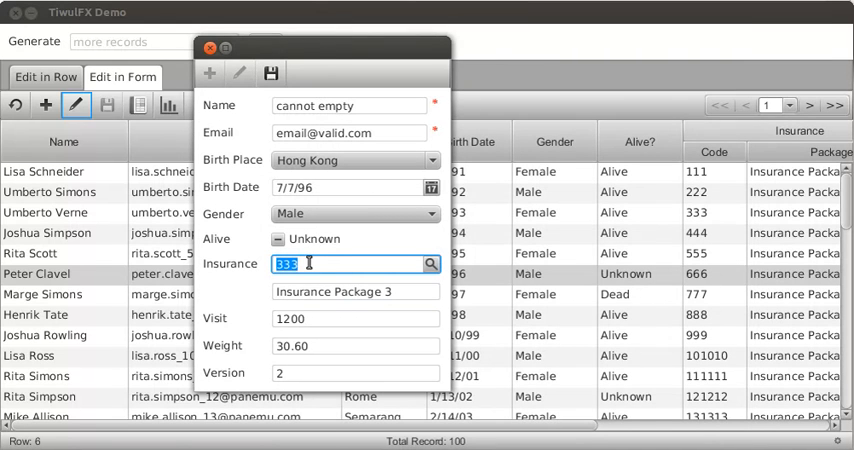
mouse_move(264, 104)
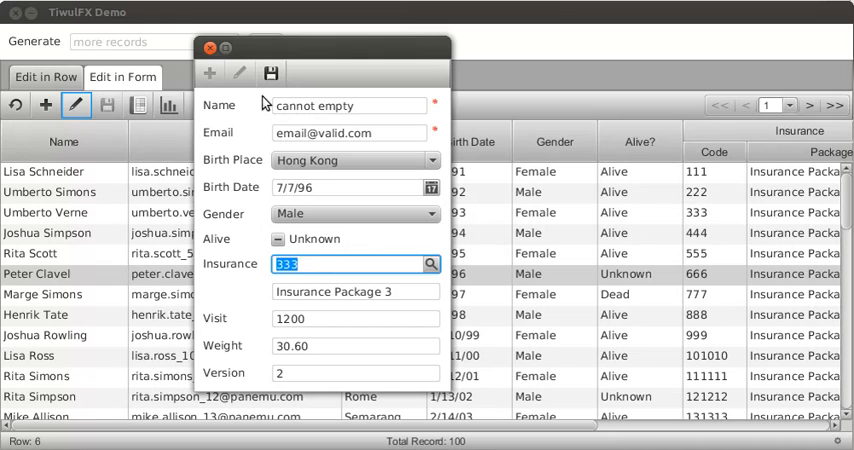
Save the record with Insurance Package 3 and close the form, returning to the updated table.
left_click(208, 72)
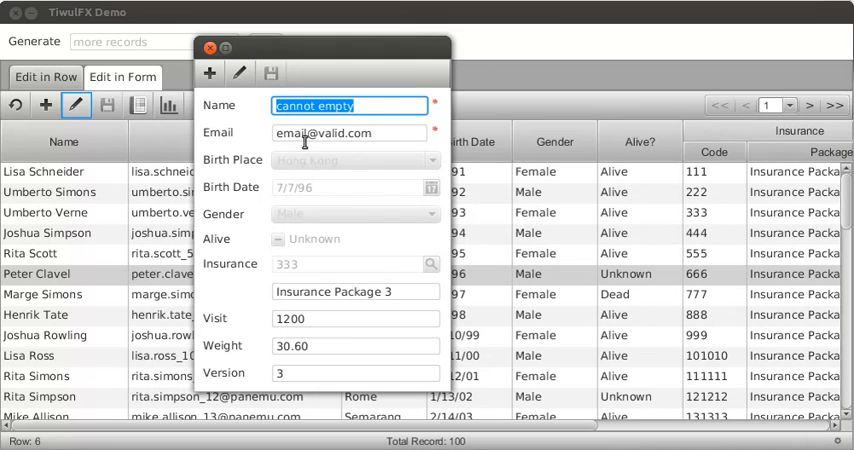
left_click(210, 48)
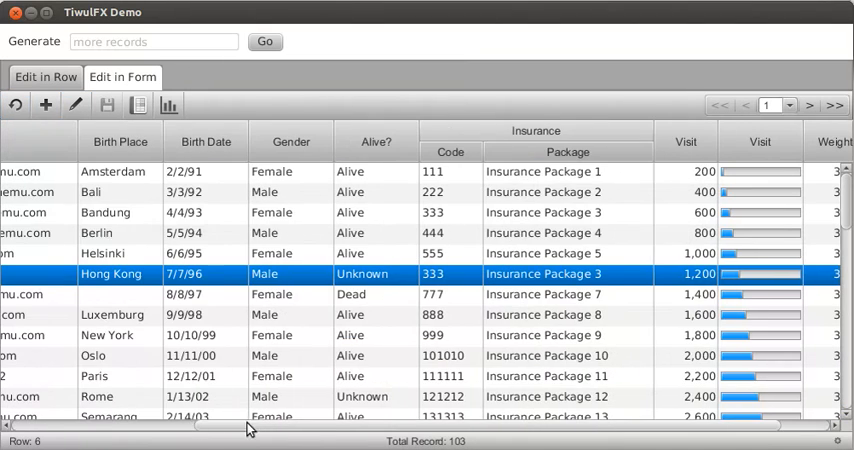
scroll("left", 3)
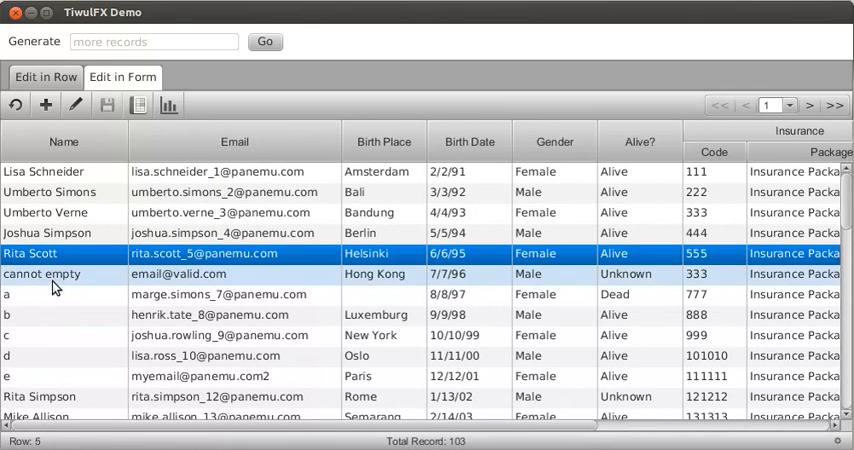
left_click(42, 272)
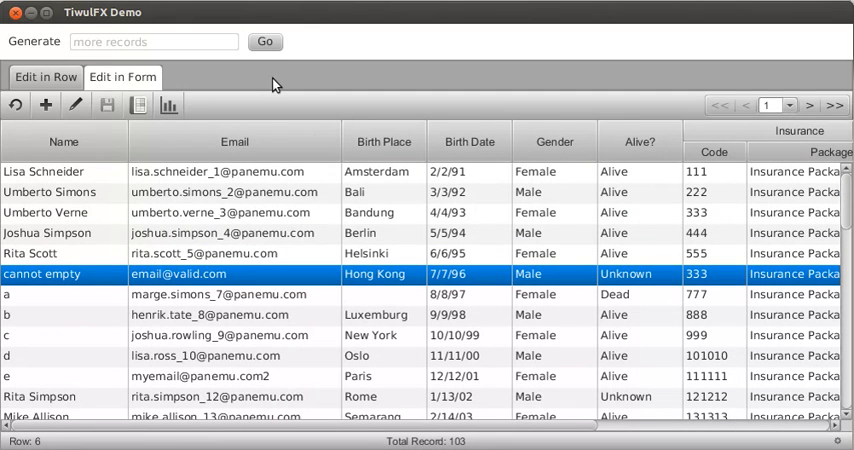
left_click(350, 172)
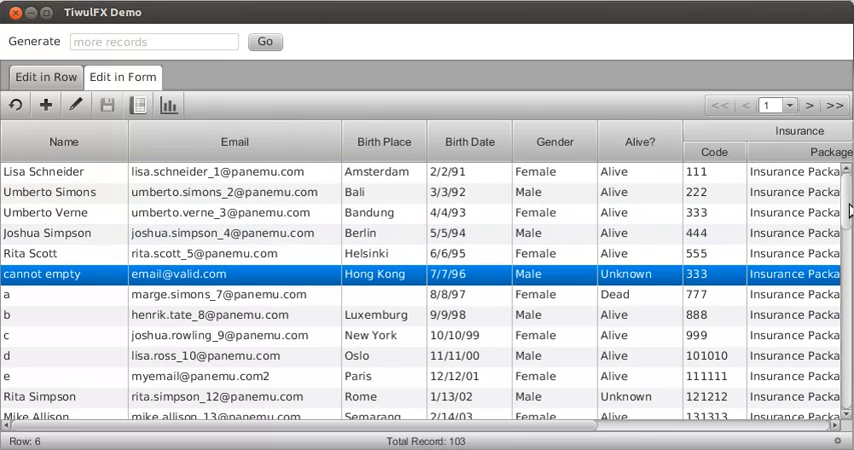
scroll("down", 3)
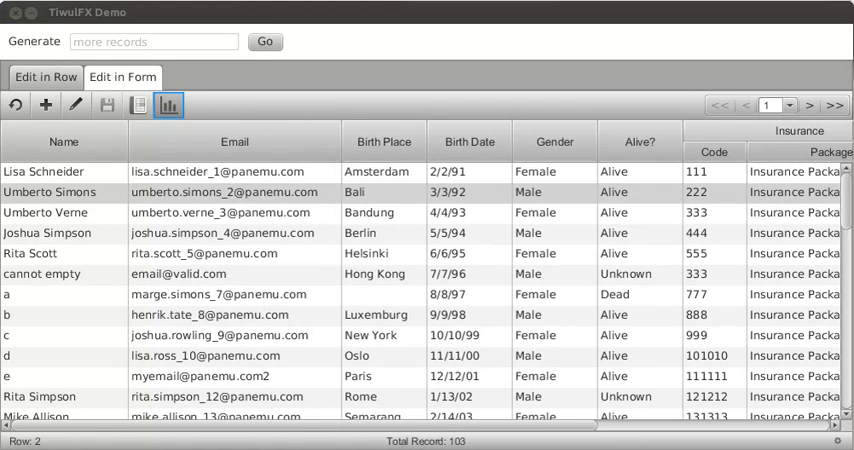
left_click(168, 104)
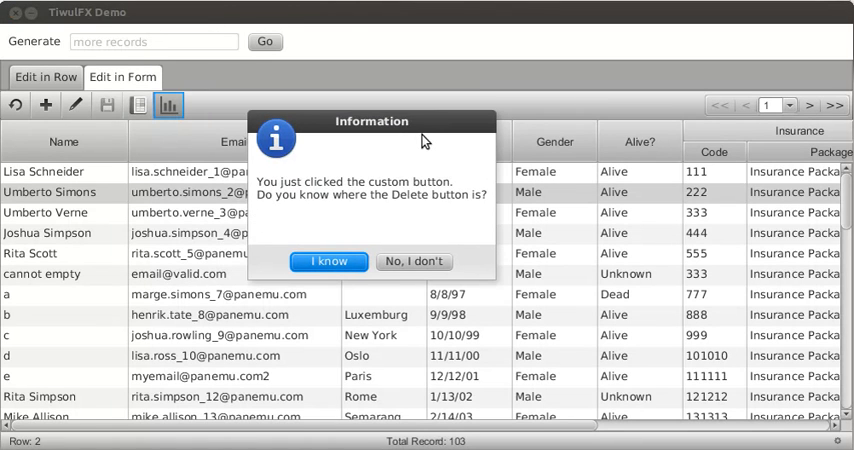
mouse_move(444, 188)
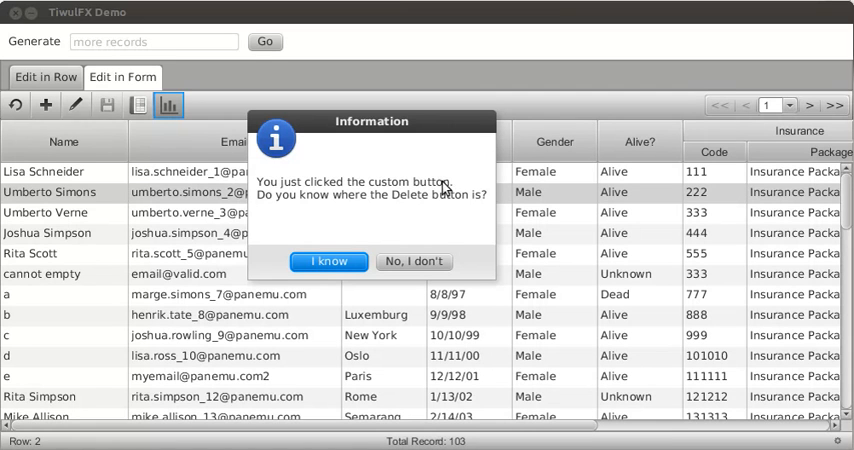
left_click(328, 260)
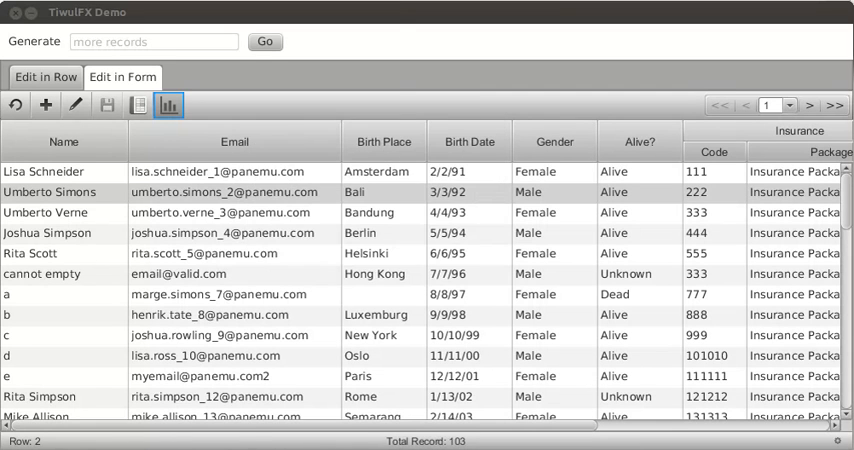
left_click(168, 104)
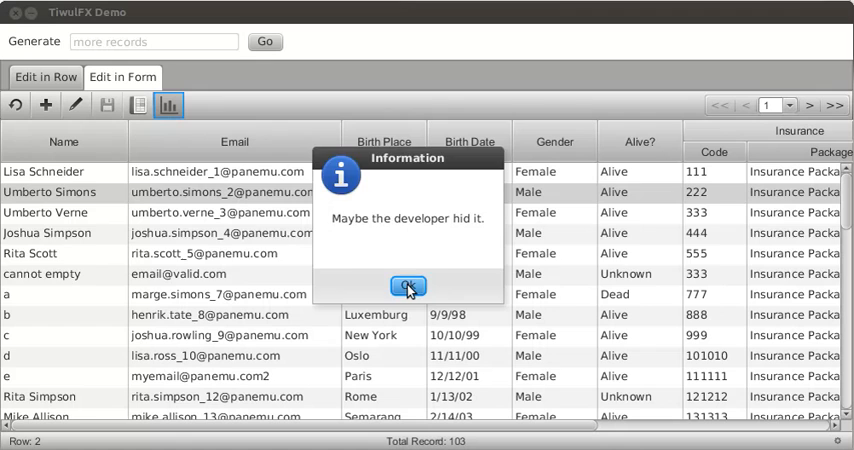
left_click(408, 288)
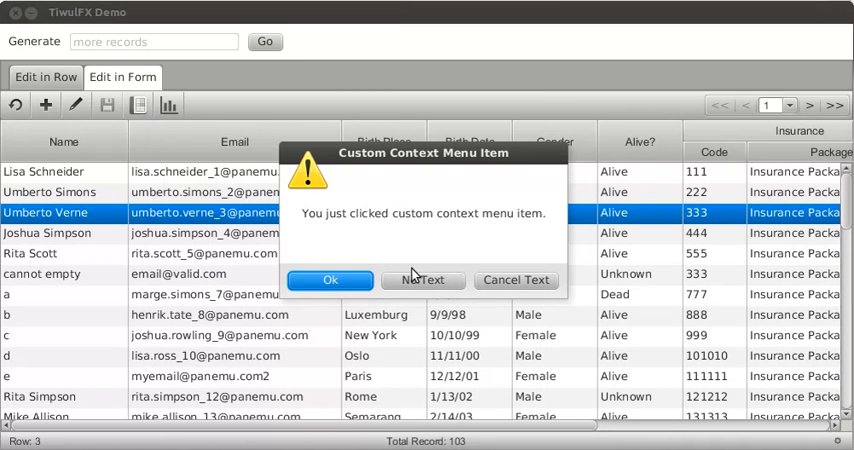
left_click(330, 280)
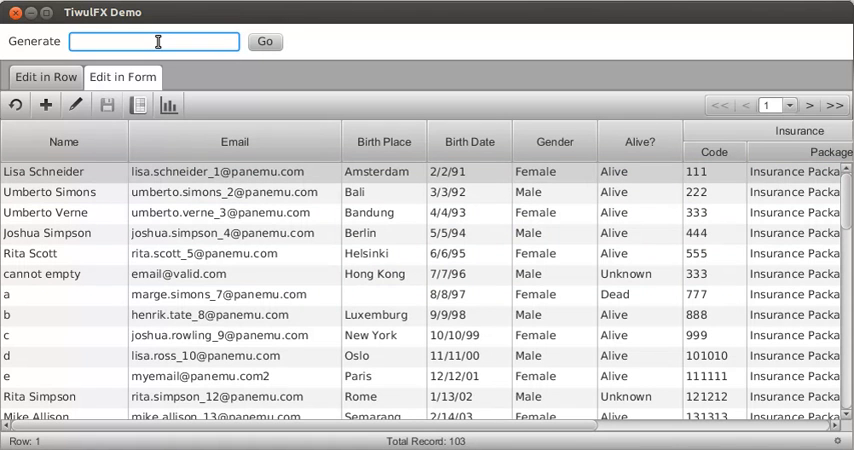
Enter 10000 in the Generate field and create the records, raising the total to 10,103.
type("1")
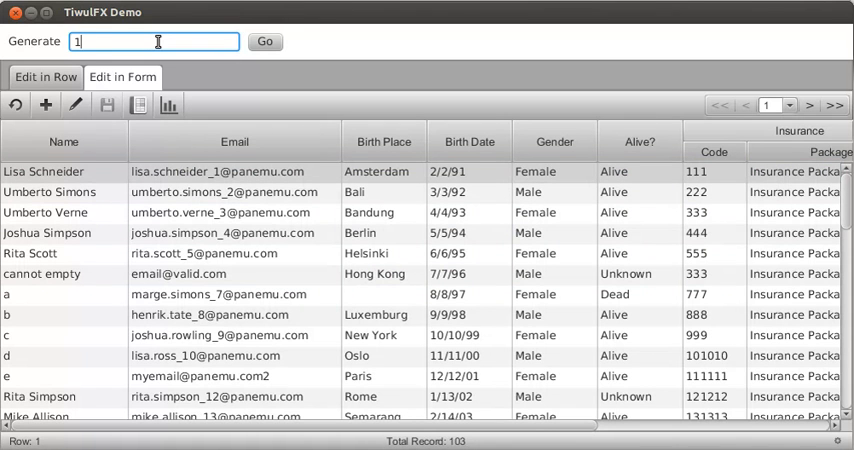
type("0000")
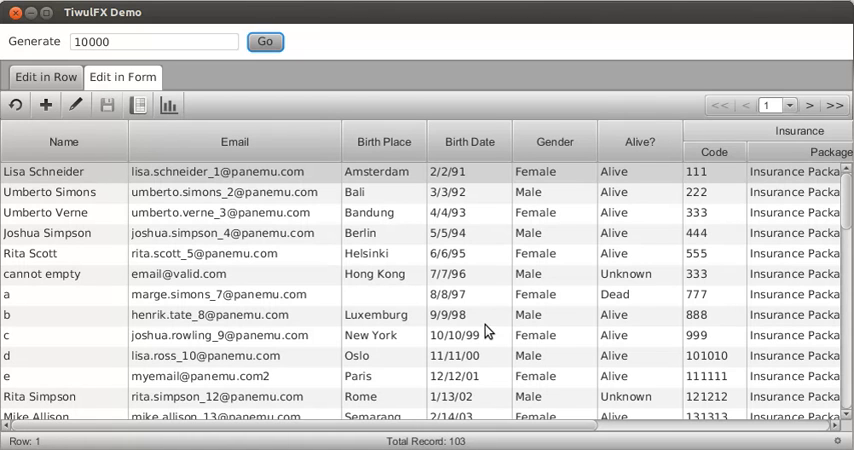
left_click(264, 42)
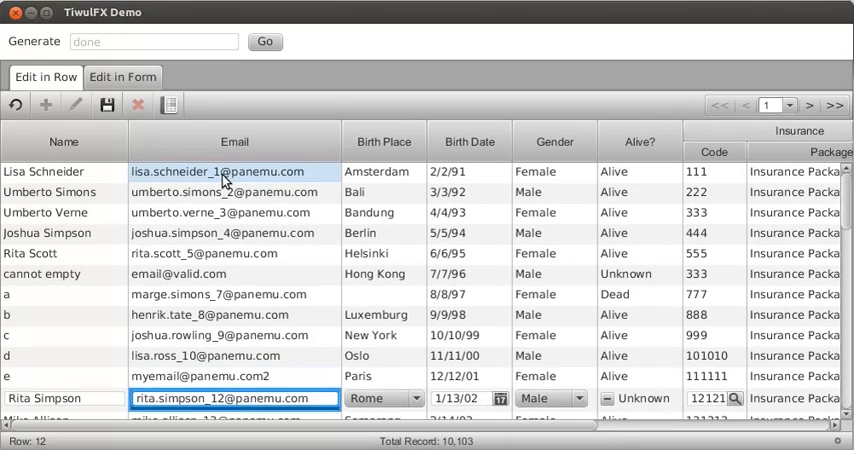
scroll("down", 3)
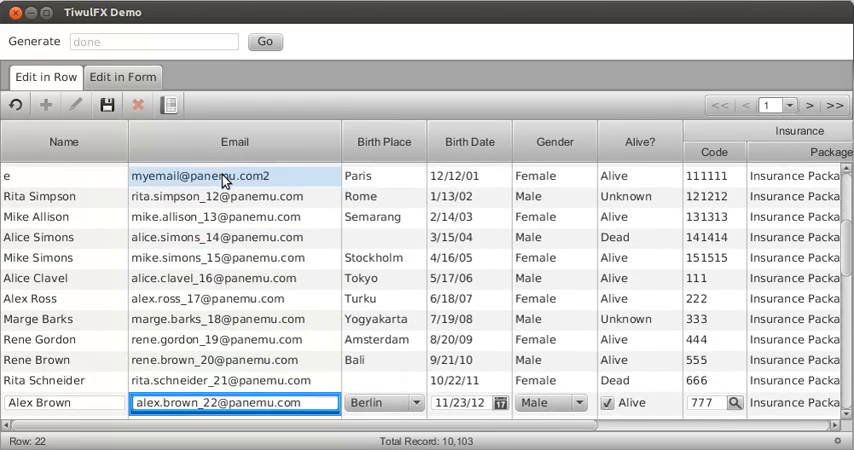
scroll("down", 3)
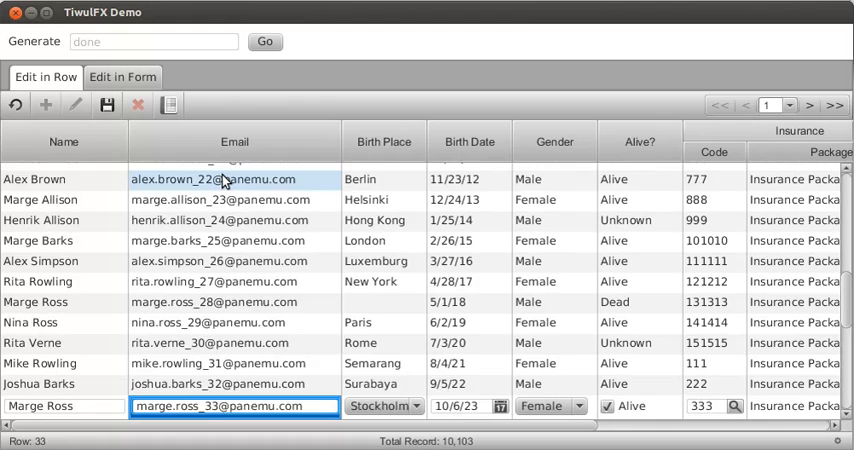
scroll("down", 3)
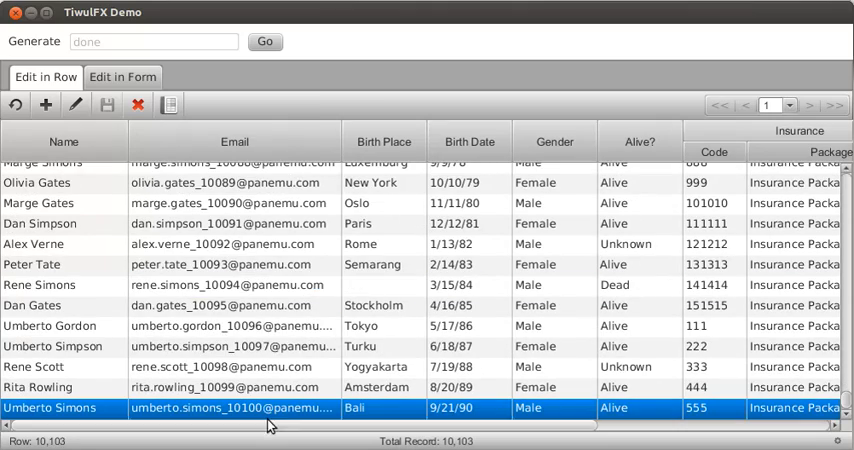
scroll("down", 3)
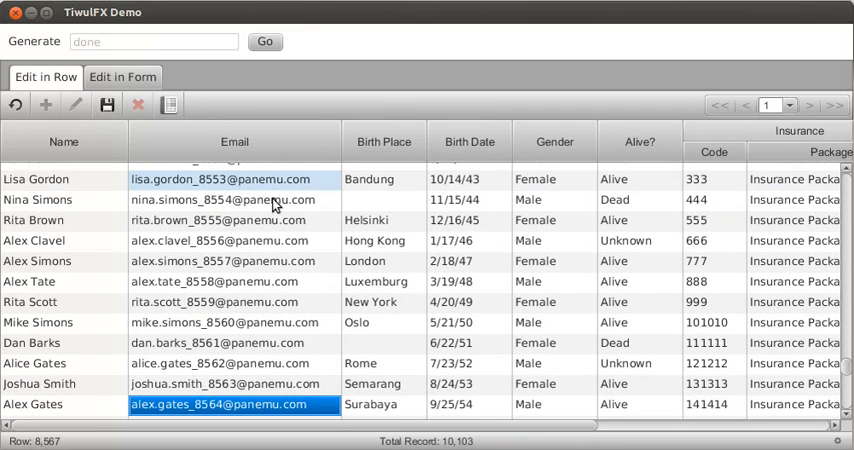
scroll("down", 3)
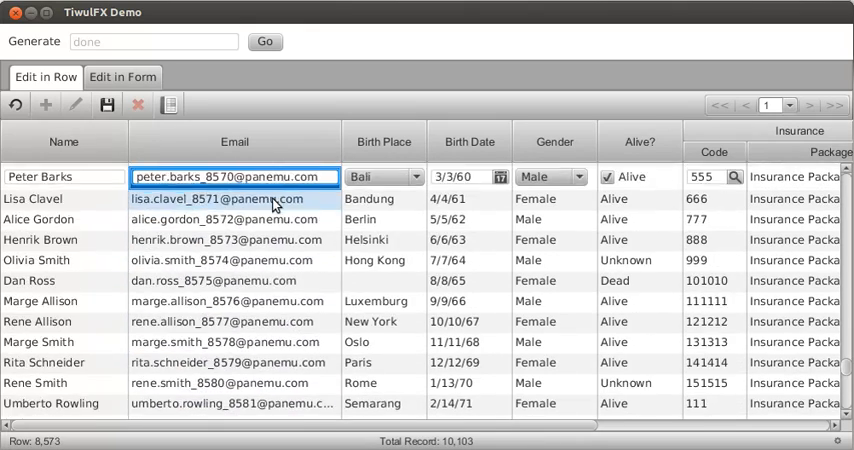
scroll("up", 3)
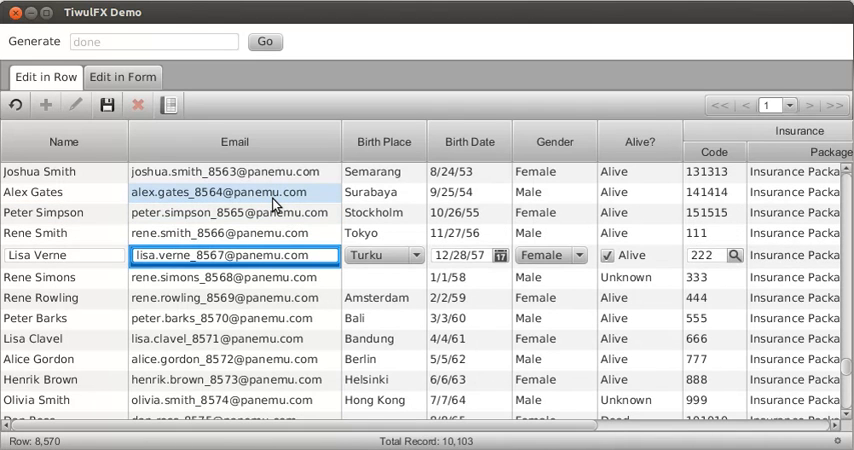
left_click(234, 296)
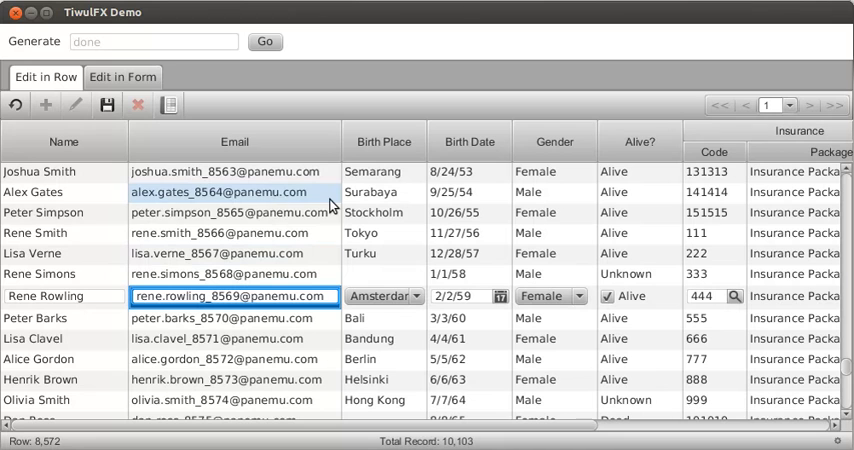